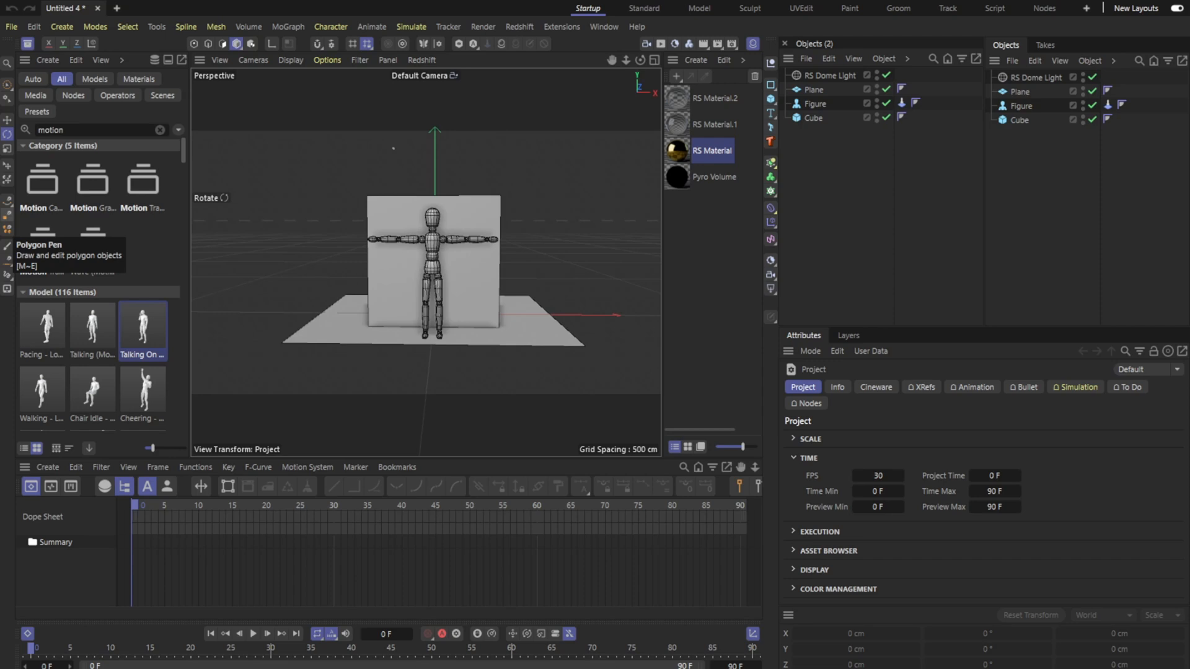
pyautogui.moveTo(699, 320)
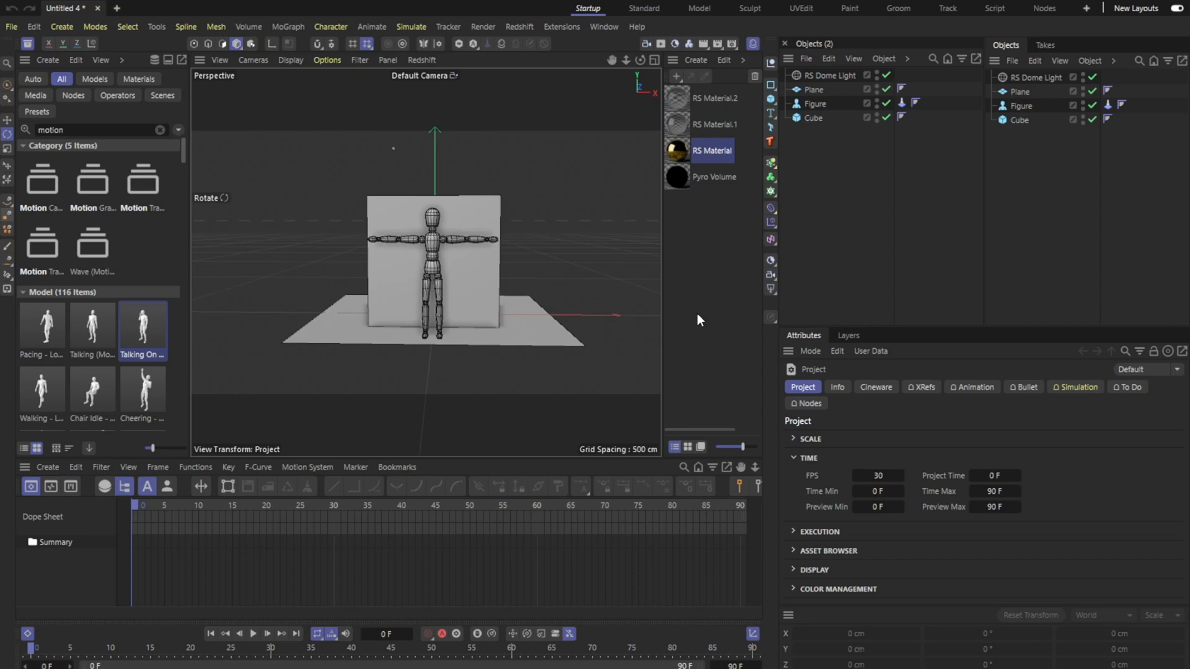
pyautogui.moveTo(460, 221)
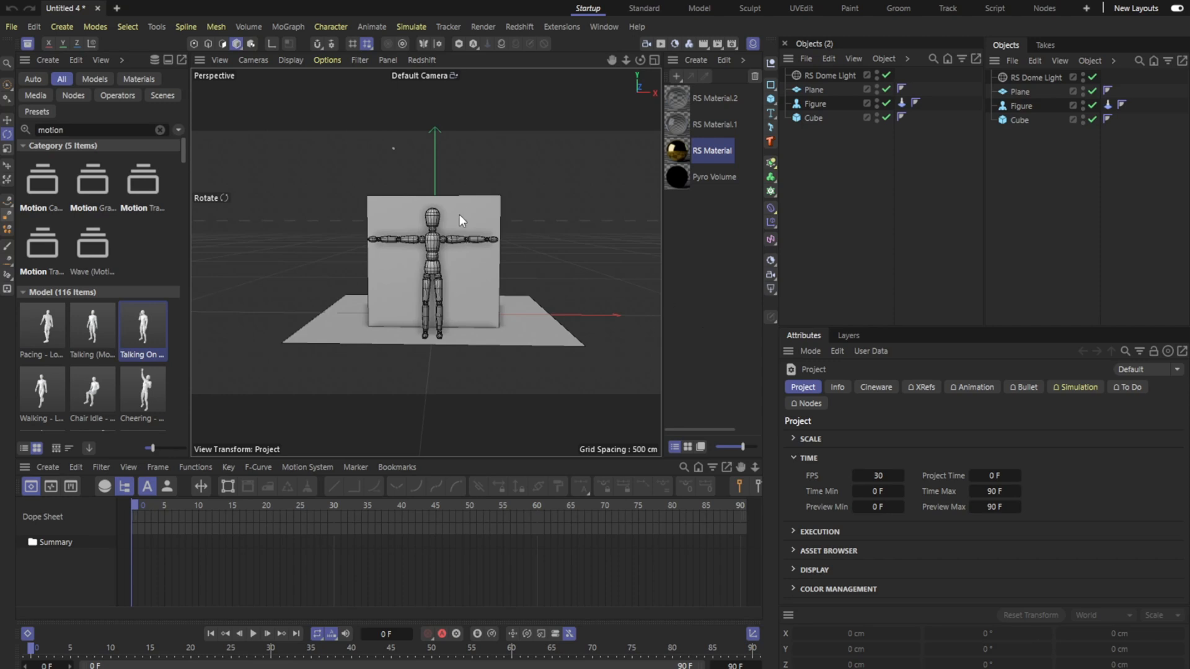
# Open the recent project Nova retarget_1.c4d, which holds the two Nova mixamo rigs
pyautogui.click(12, 26)
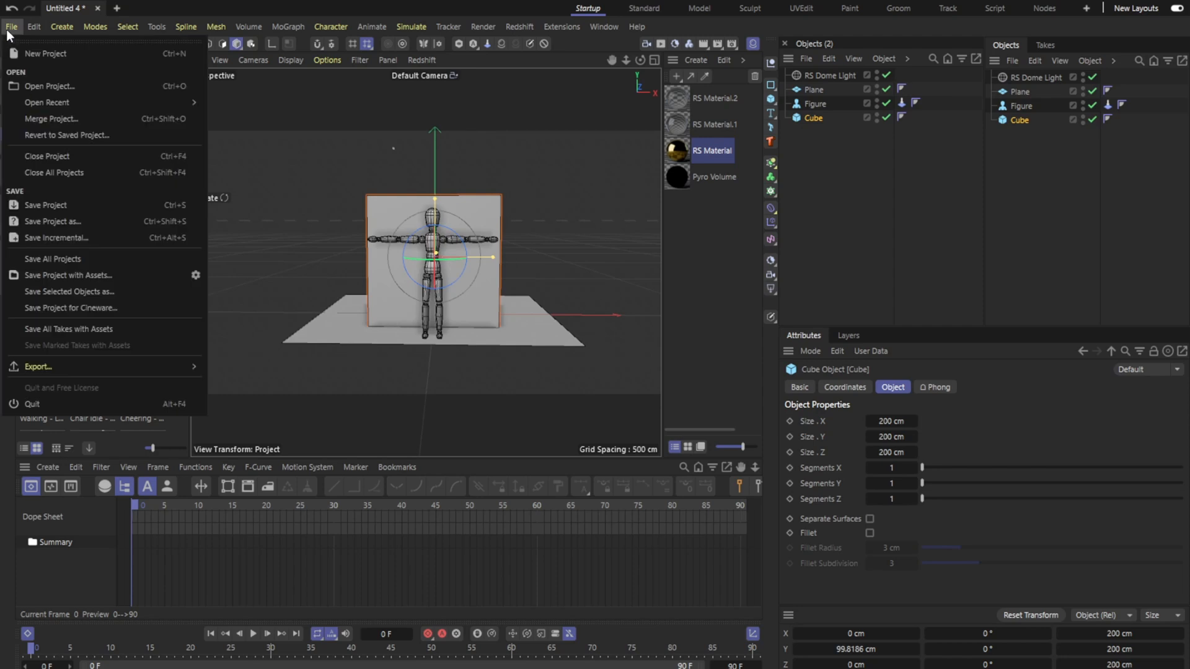
pyautogui.click(46, 102)
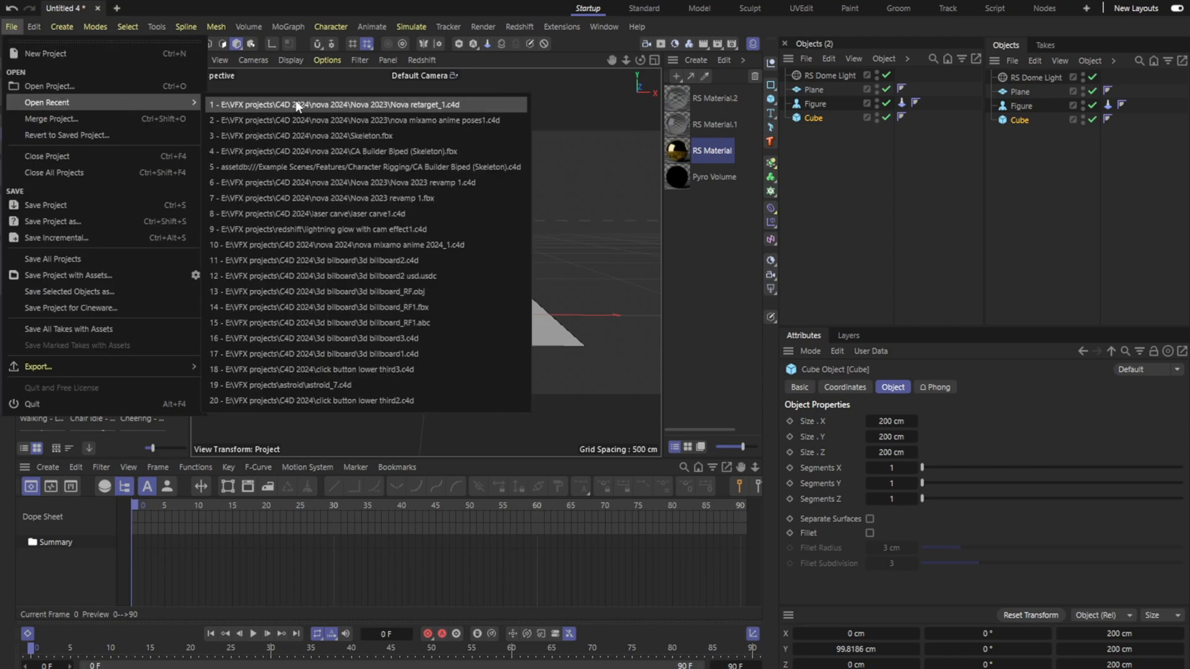
pyautogui.click(341, 104)
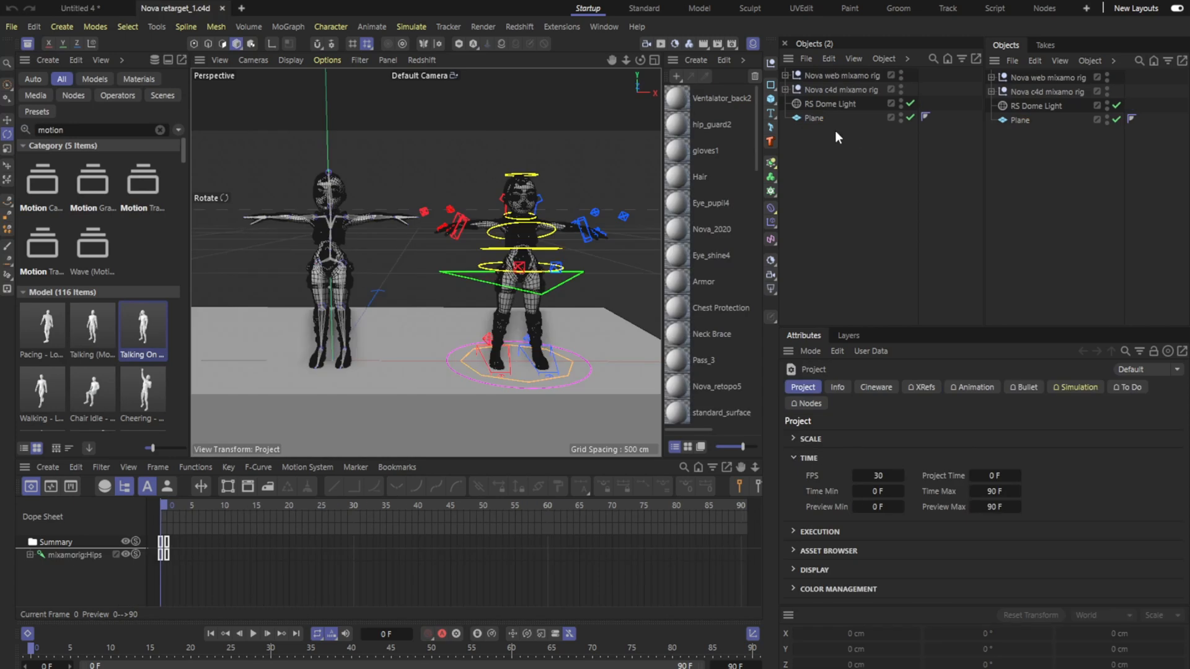
pyautogui.moveTo(859, 190)
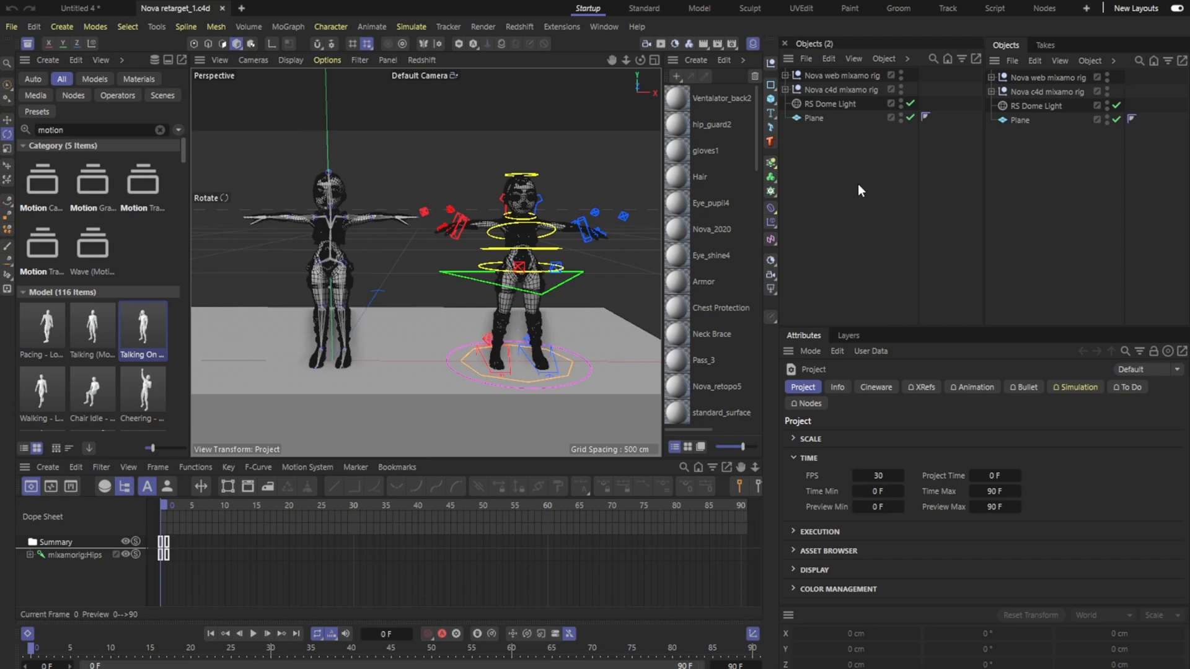
pyautogui.moveTo(841, 92)
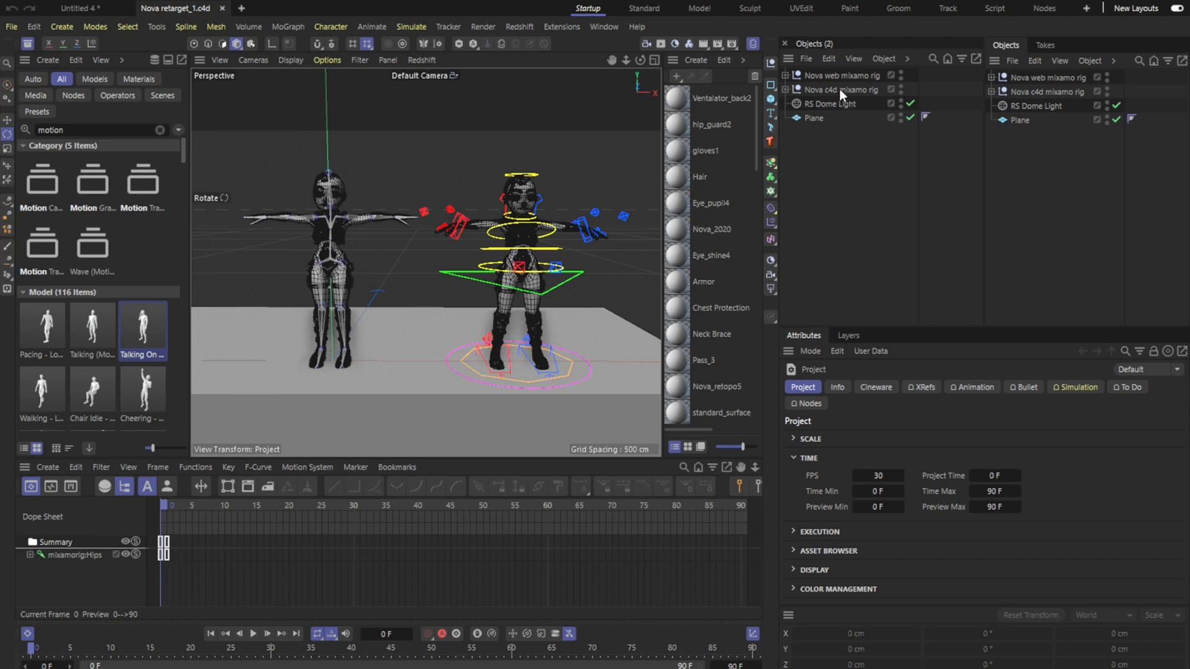
# Delete the Nova c4d mixamo rig, then expand and collapse the Nova web mixamo rig
pyautogui.click(842, 89)
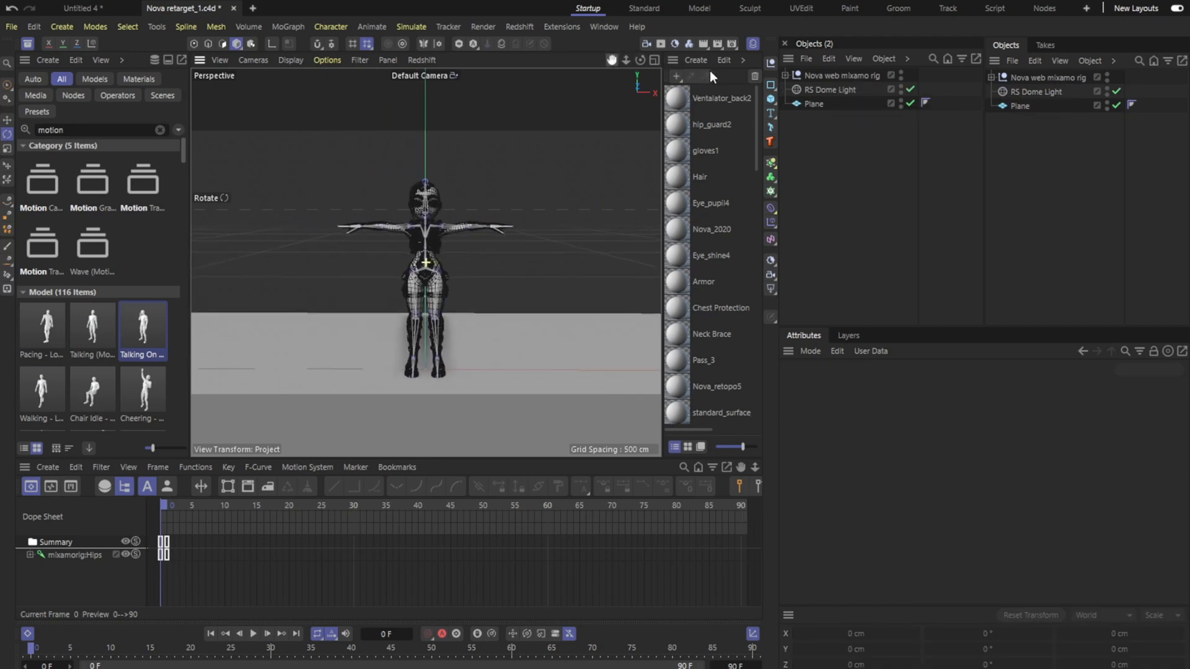
pyautogui.moveTo(711, 77)
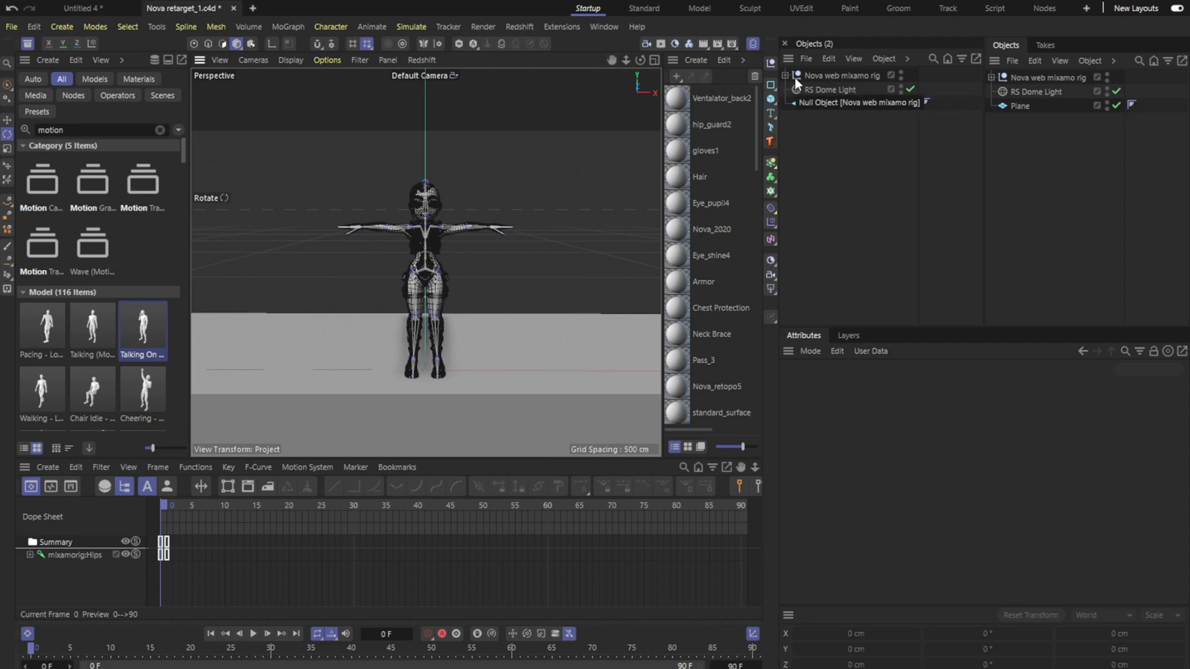
pyautogui.click(785, 75)
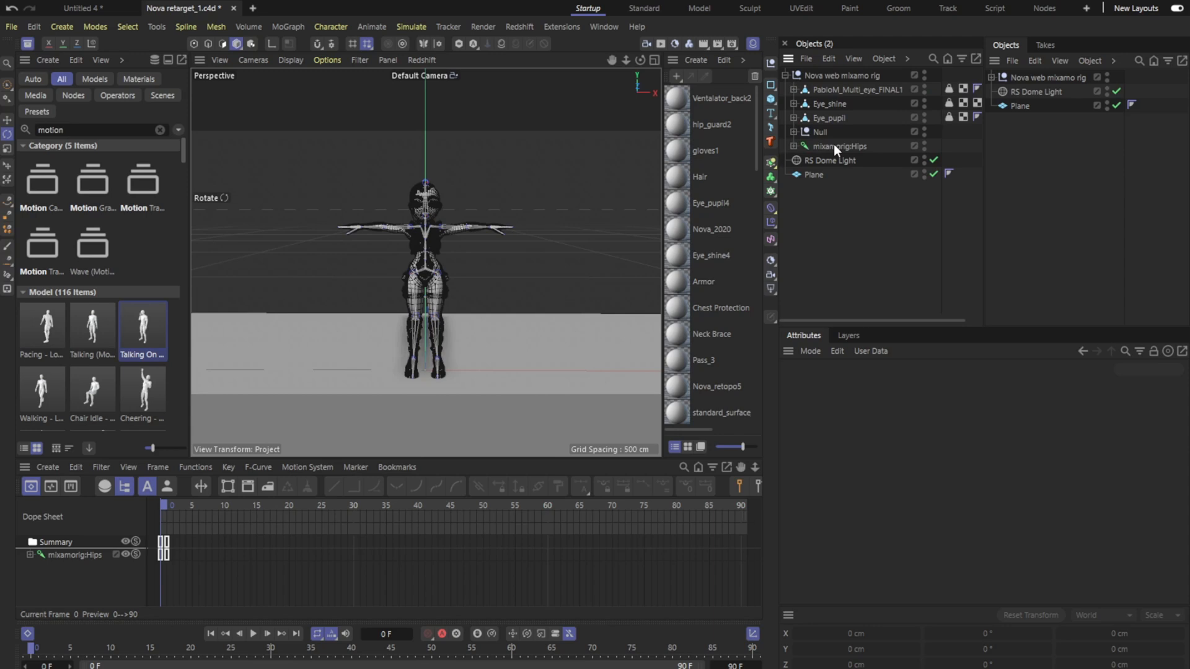
pyautogui.click(787, 75)
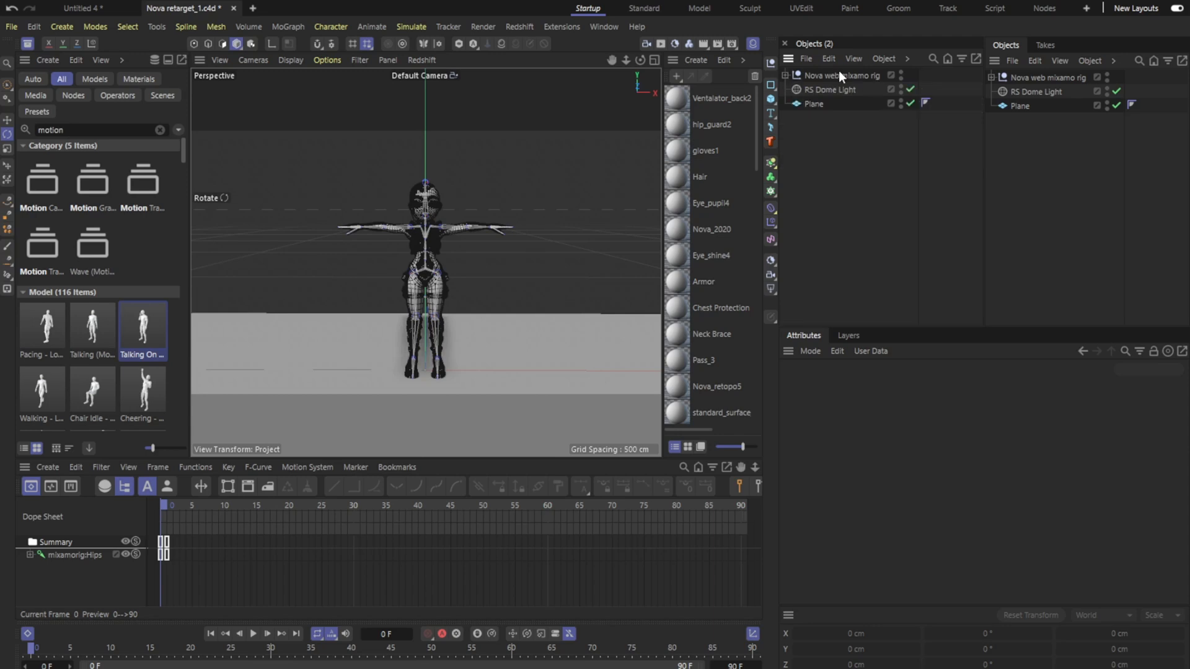
pyautogui.moveTo(840, 75)
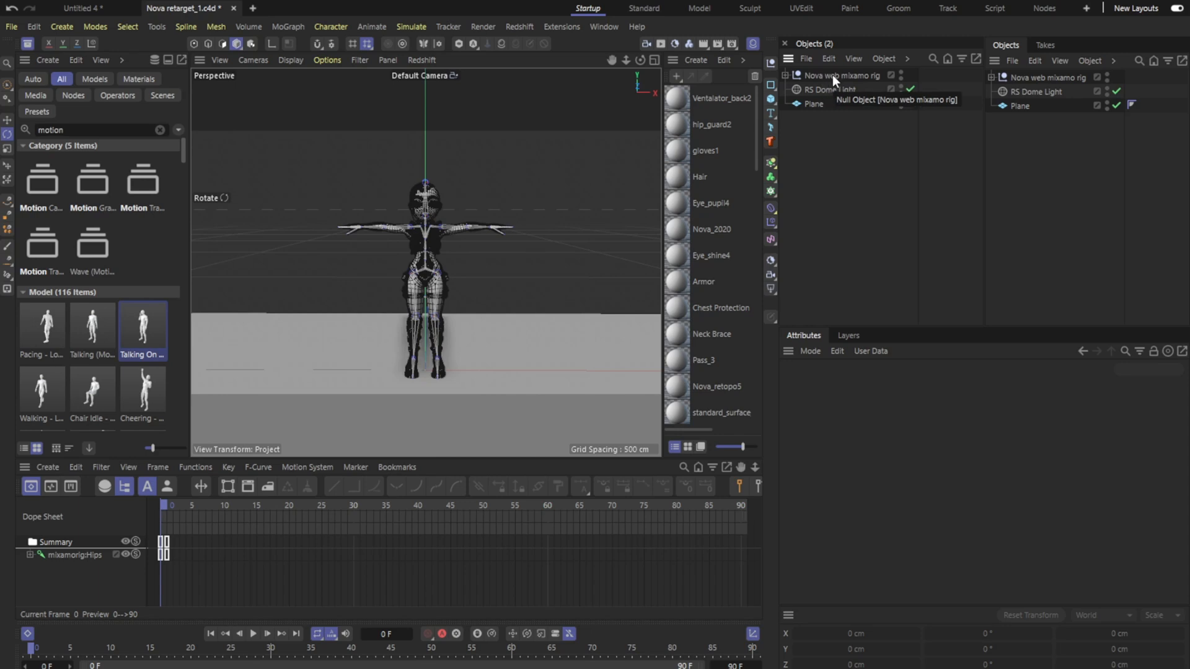
# Attach a Character Definition tag to Nova web mixamo rig via its context menu
pyautogui.rightClick(840, 75)
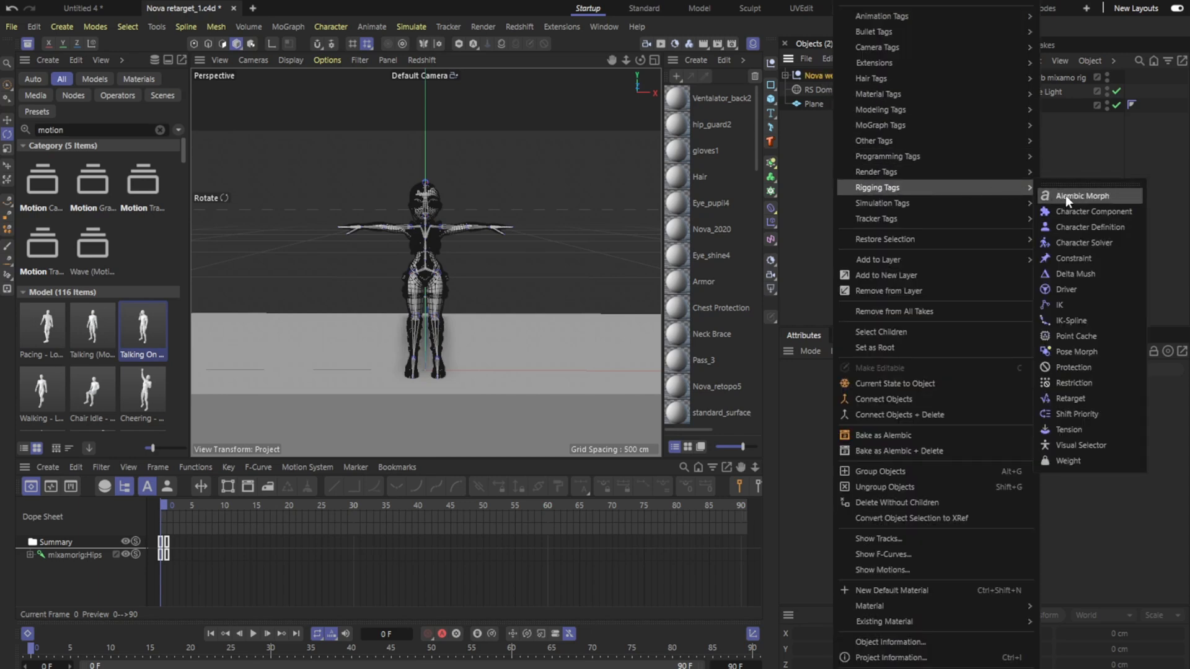
pyautogui.click(1090, 226)
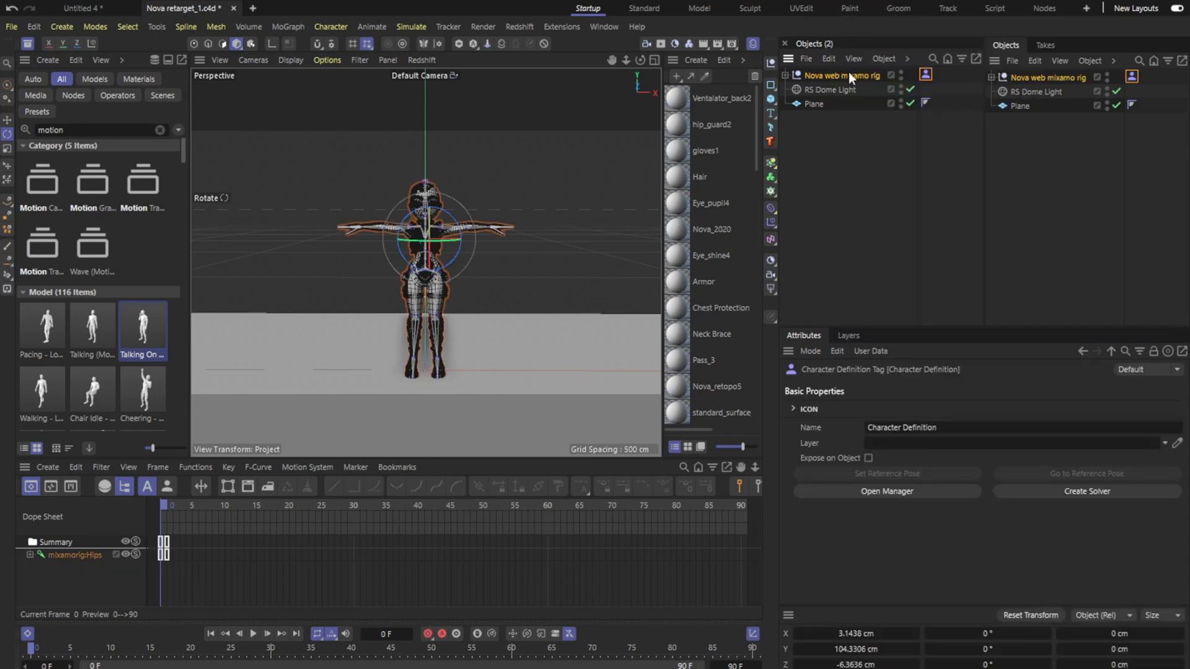
pyautogui.moveTo(879, 77)
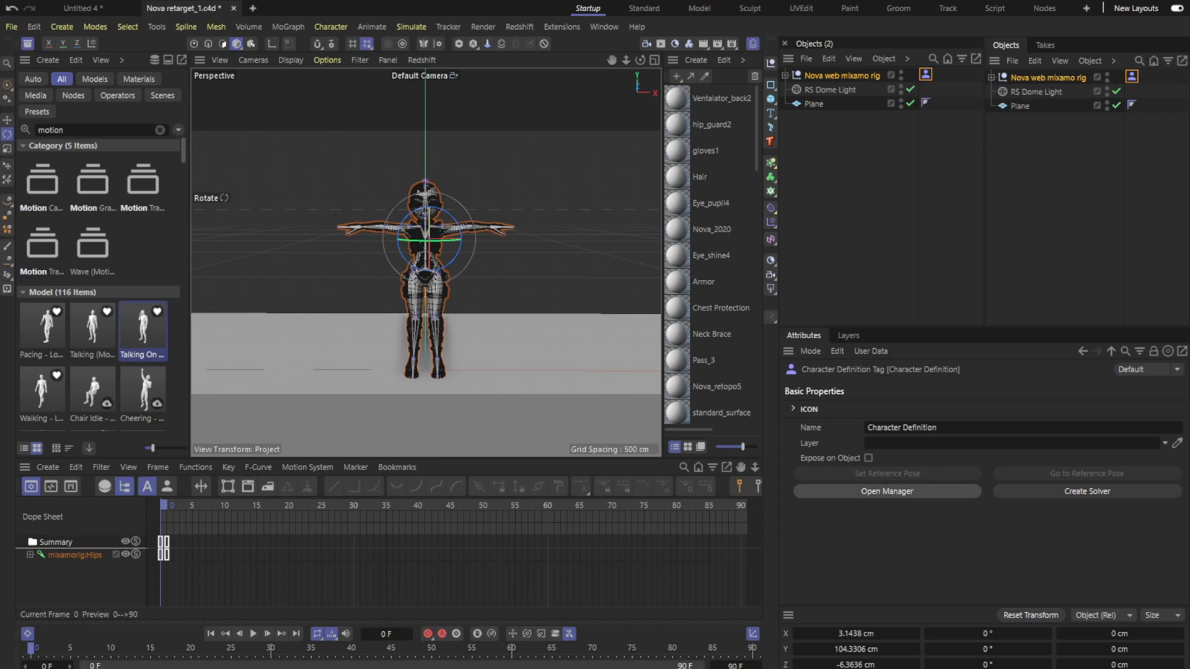
# Launch the Character Definition manager from the tag's Open Manager button
pyautogui.click(886, 490)
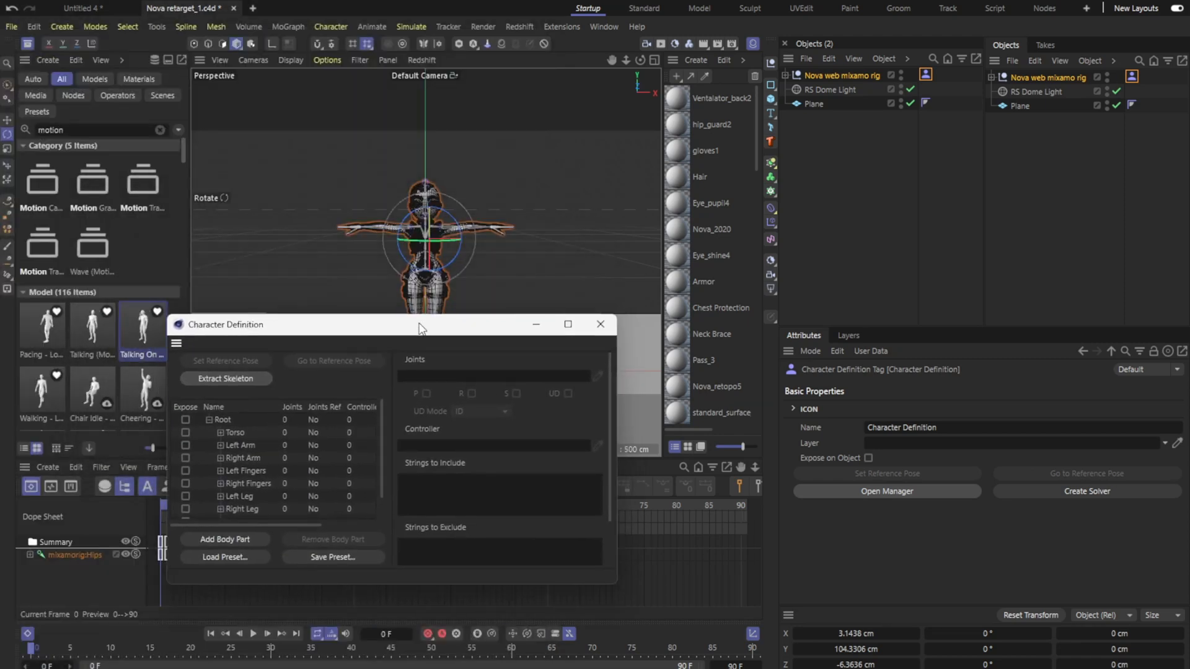
pyautogui.moveTo(403, 372)
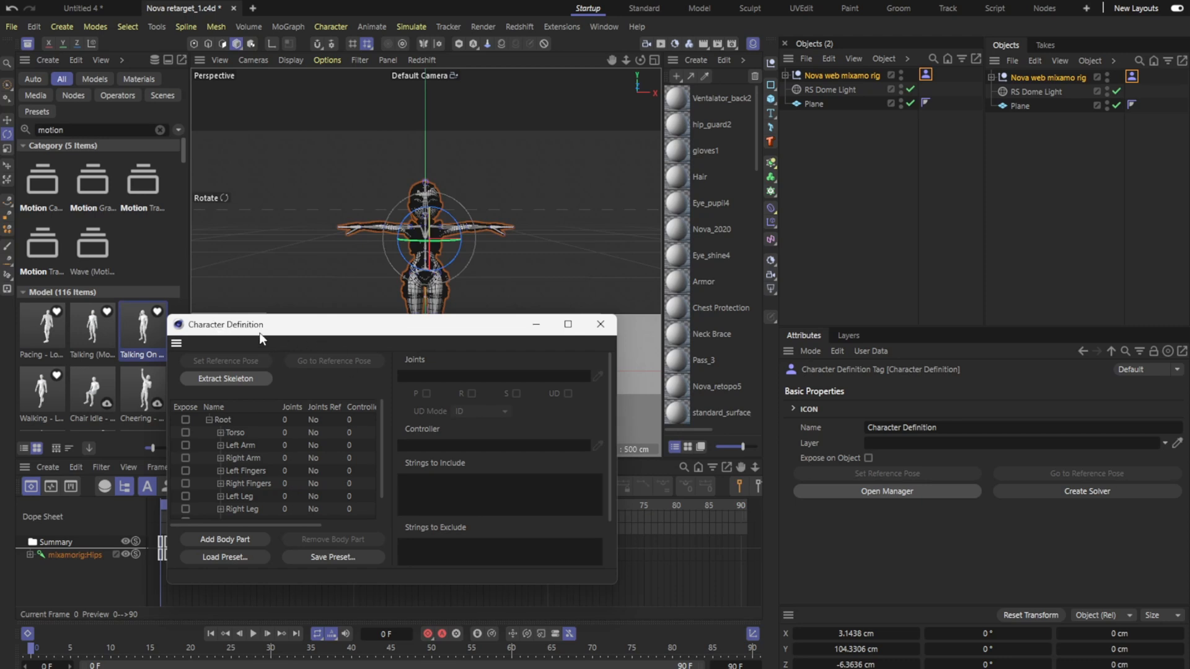
pyautogui.moveTo(287, 471)
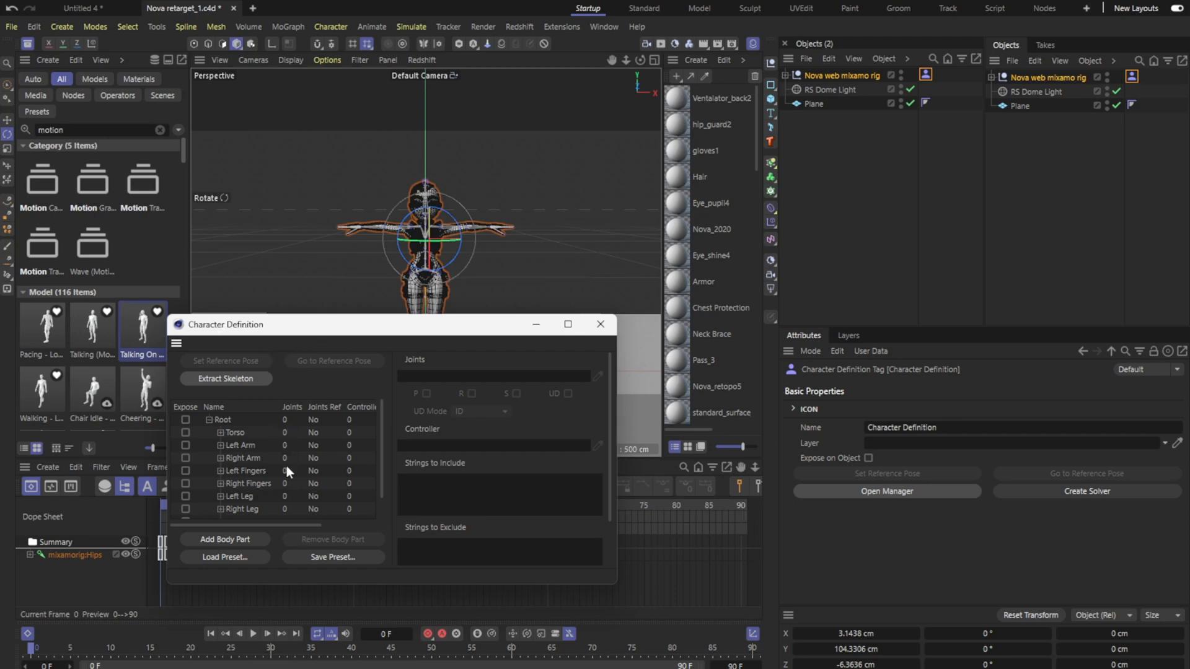
pyautogui.moveTo(389, 389)
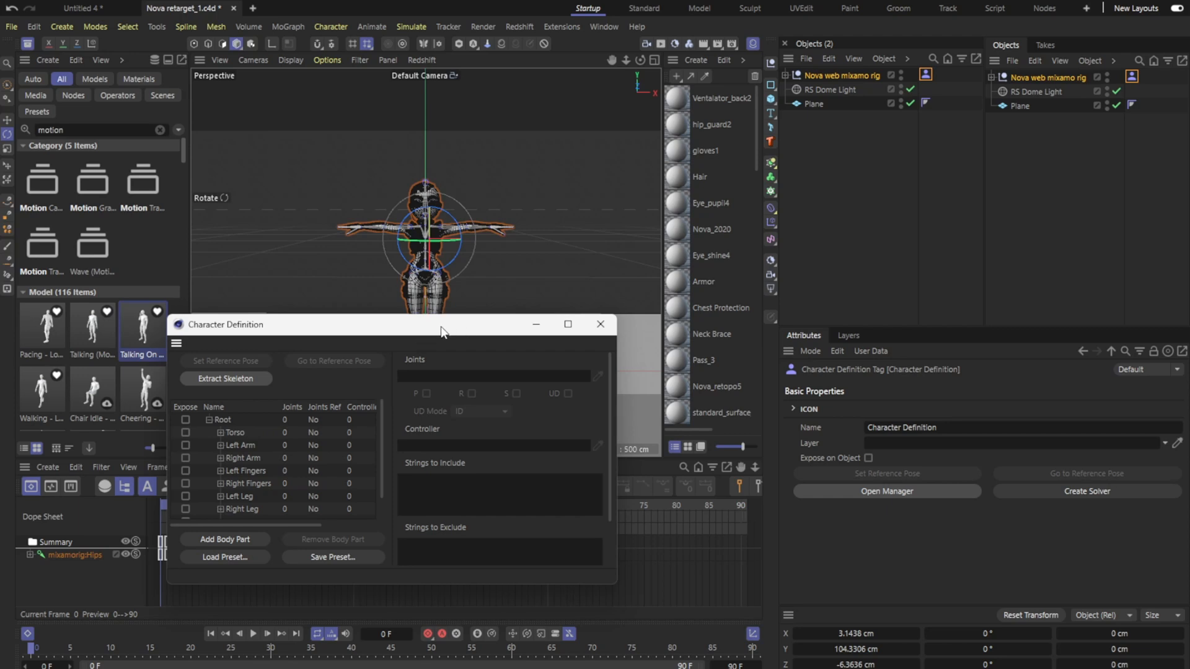
pyautogui.moveTo(586, 76)
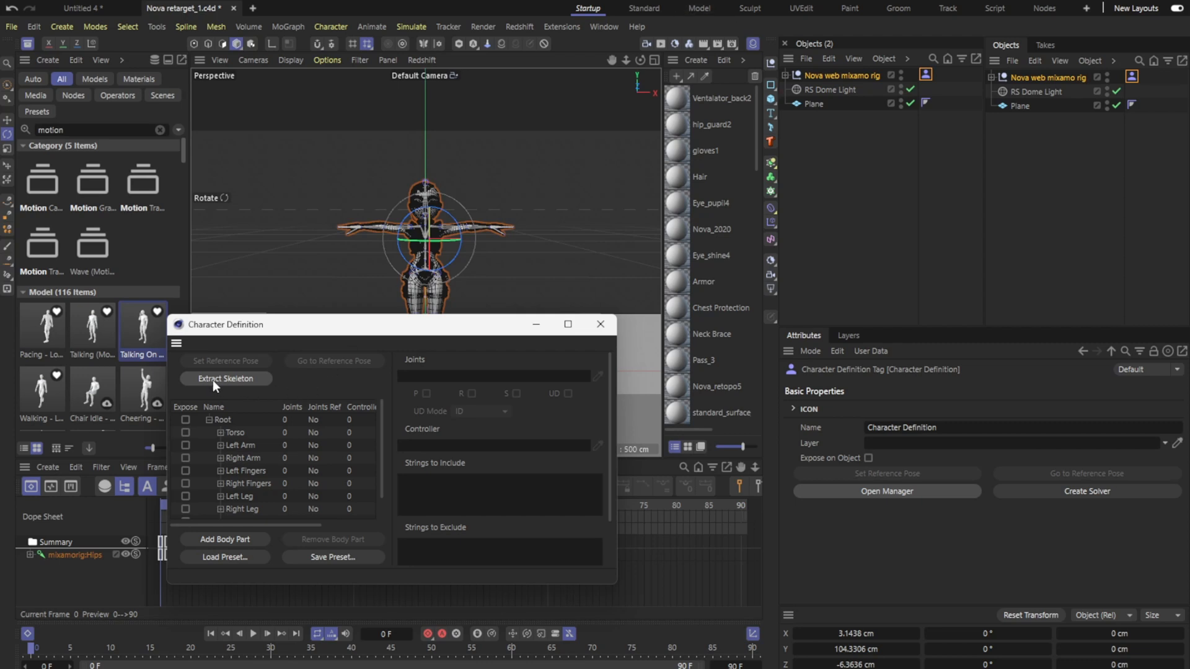
# Extract the rig's skeleton into body parts and expand Torso to show Hips, Spine, Neck, Head
pyautogui.click(226, 379)
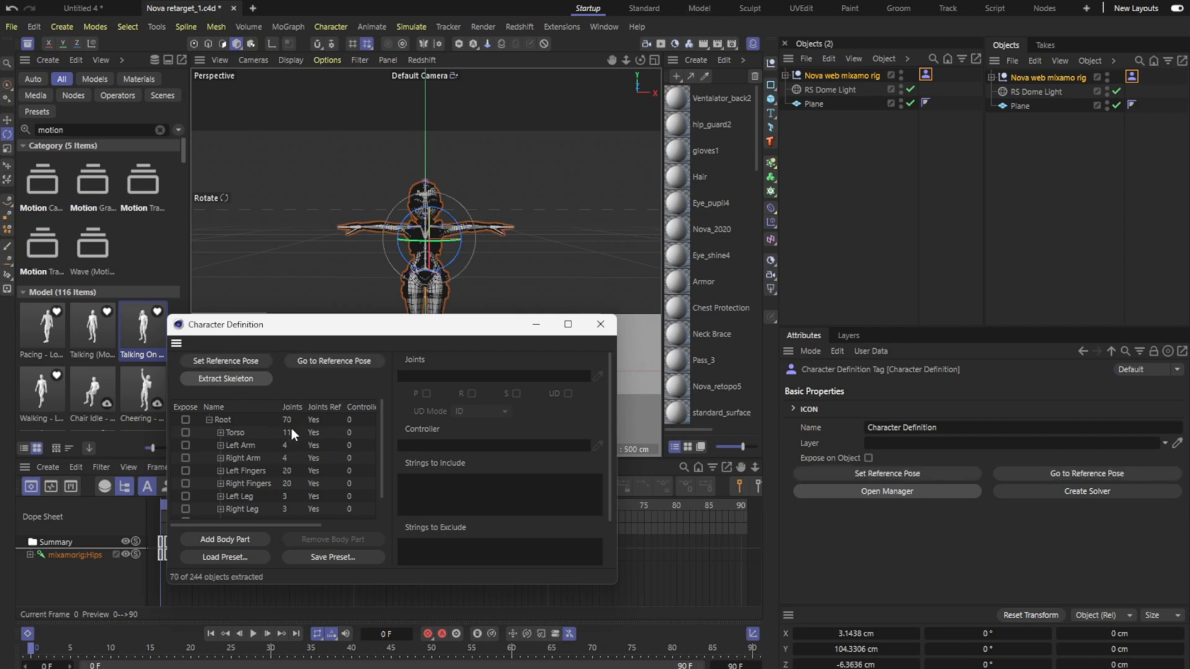
pyautogui.moveTo(285, 510)
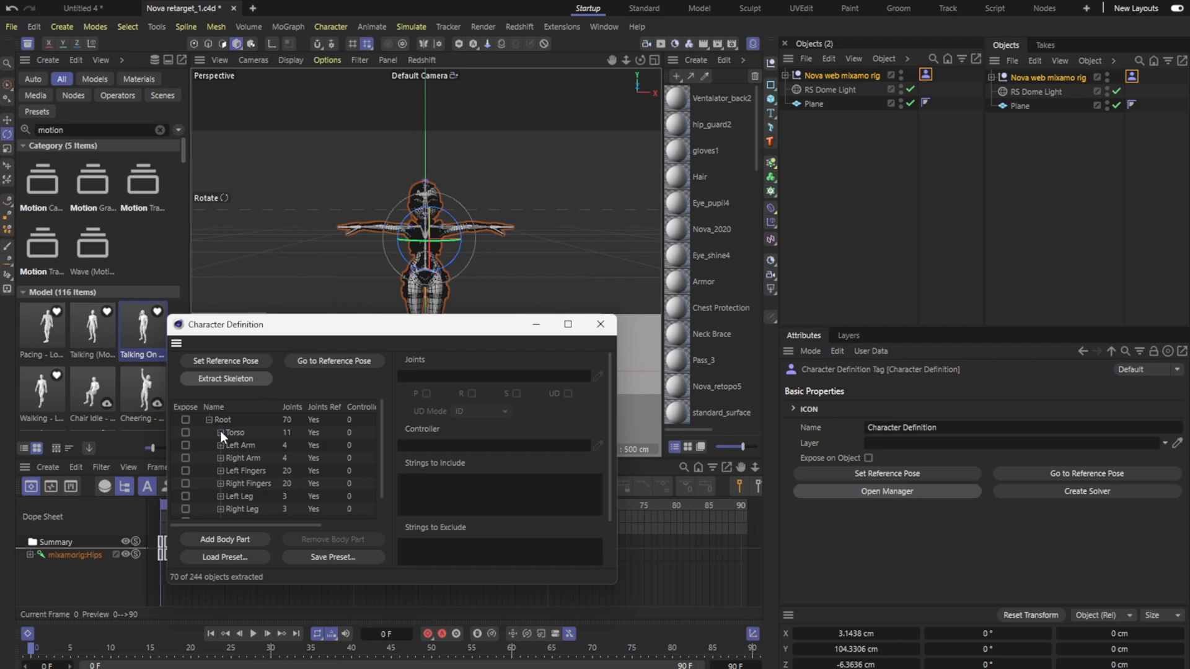
pyautogui.click(222, 433)
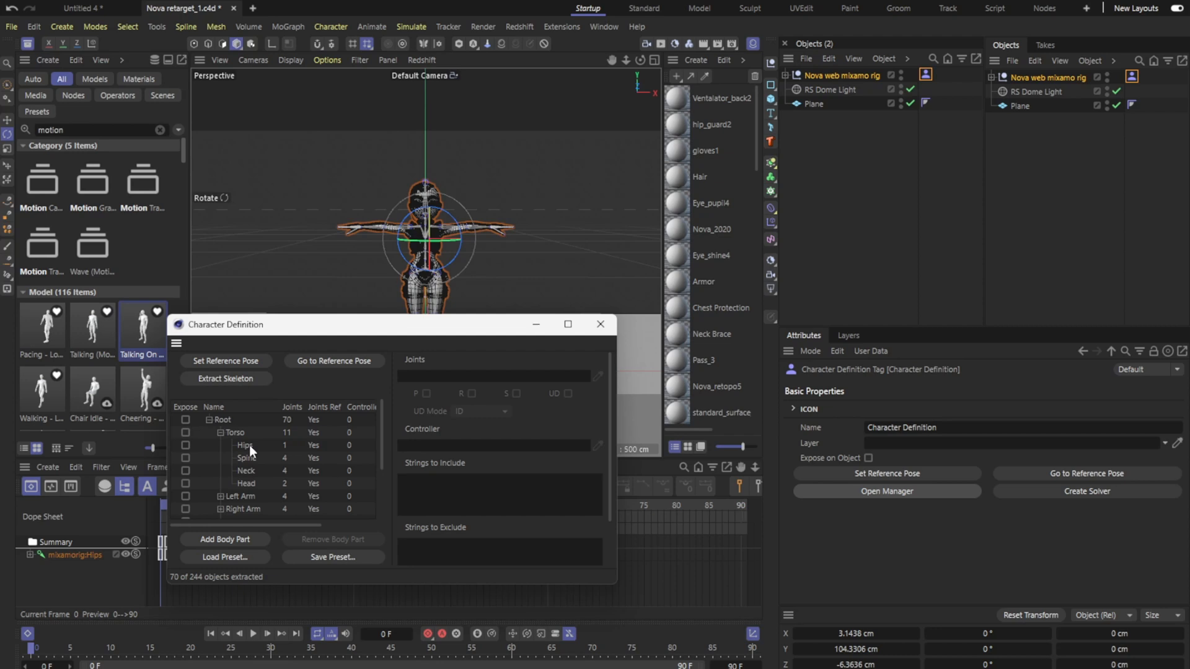
pyautogui.moveTo(302, 427)
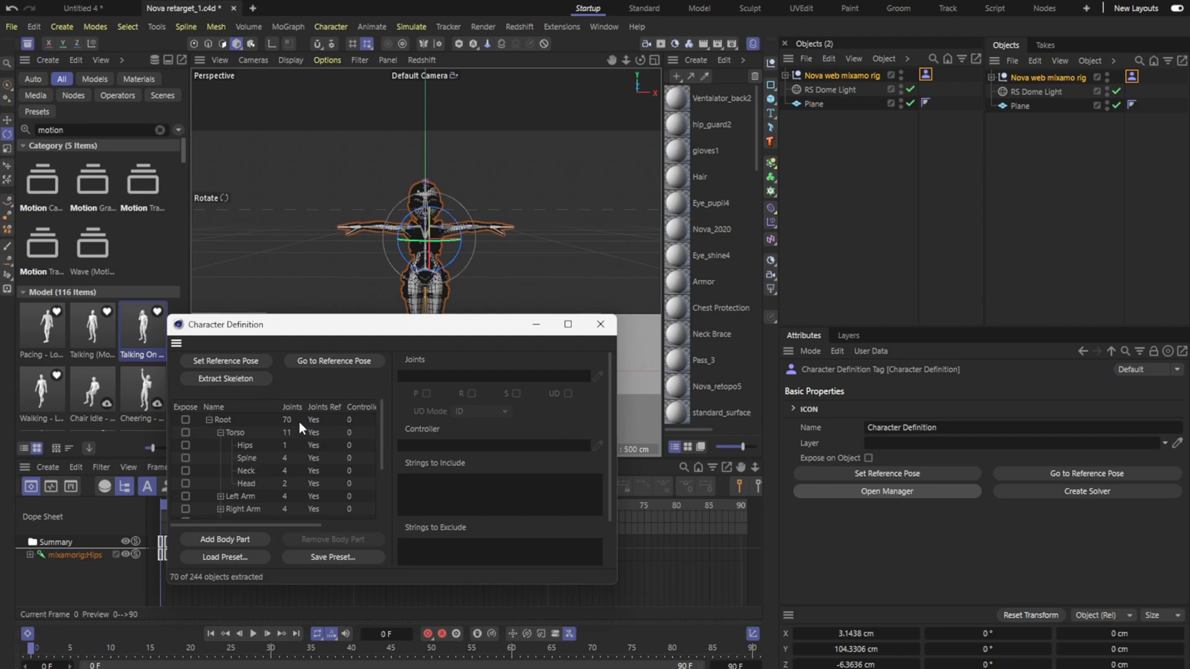
pyautogui.moveTo(257, 490)
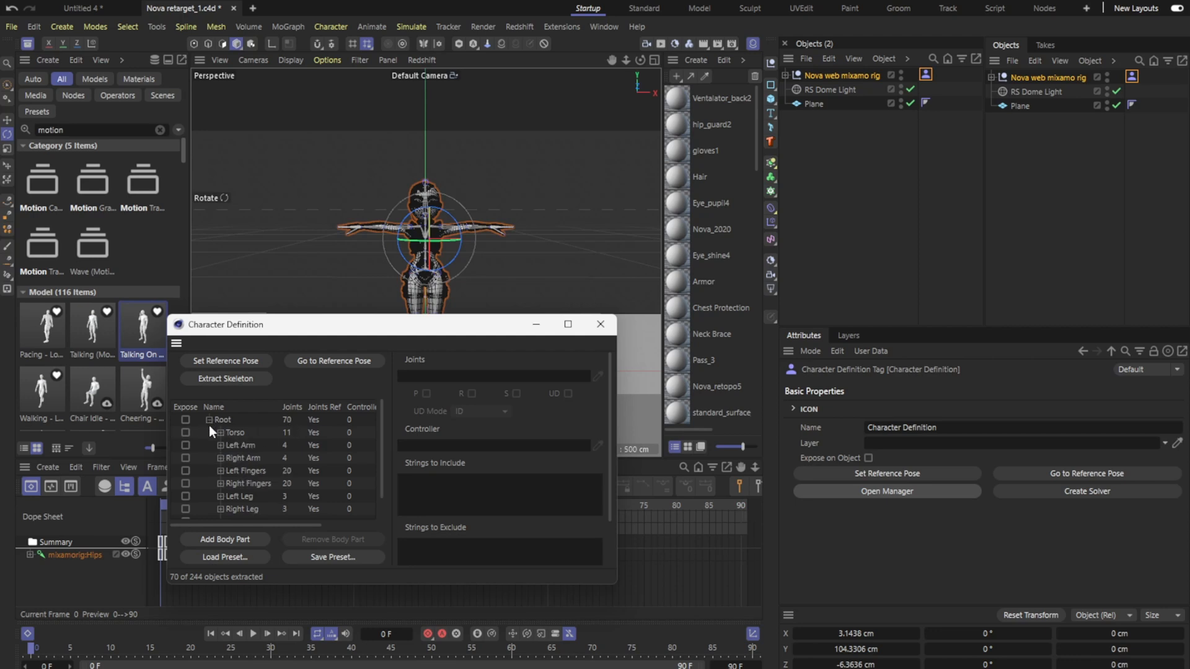
pyautogui.moveTo(510, 389)
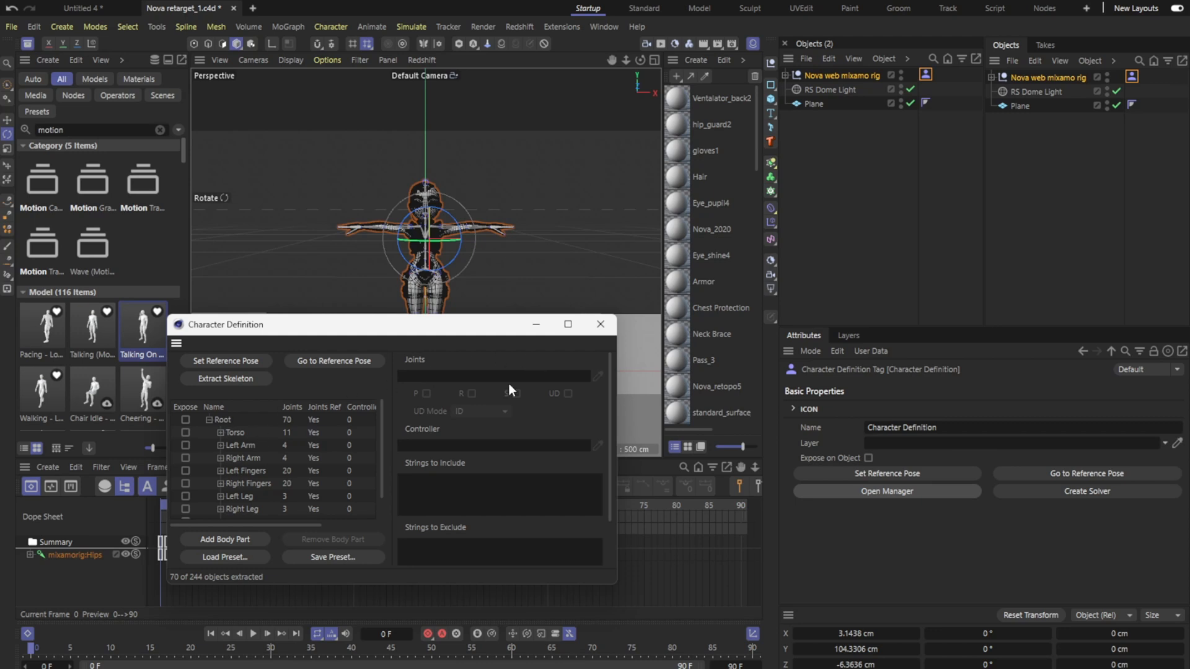
pyautogui.click(221, 432)
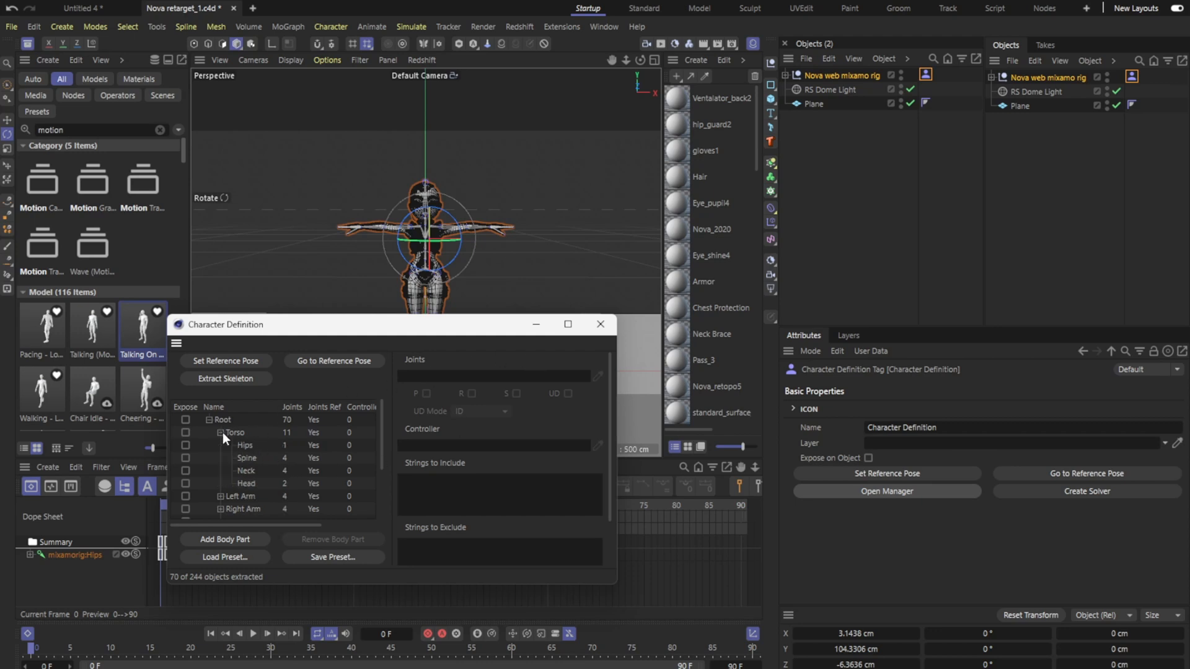
pyautogui.moveTo(246, 449)
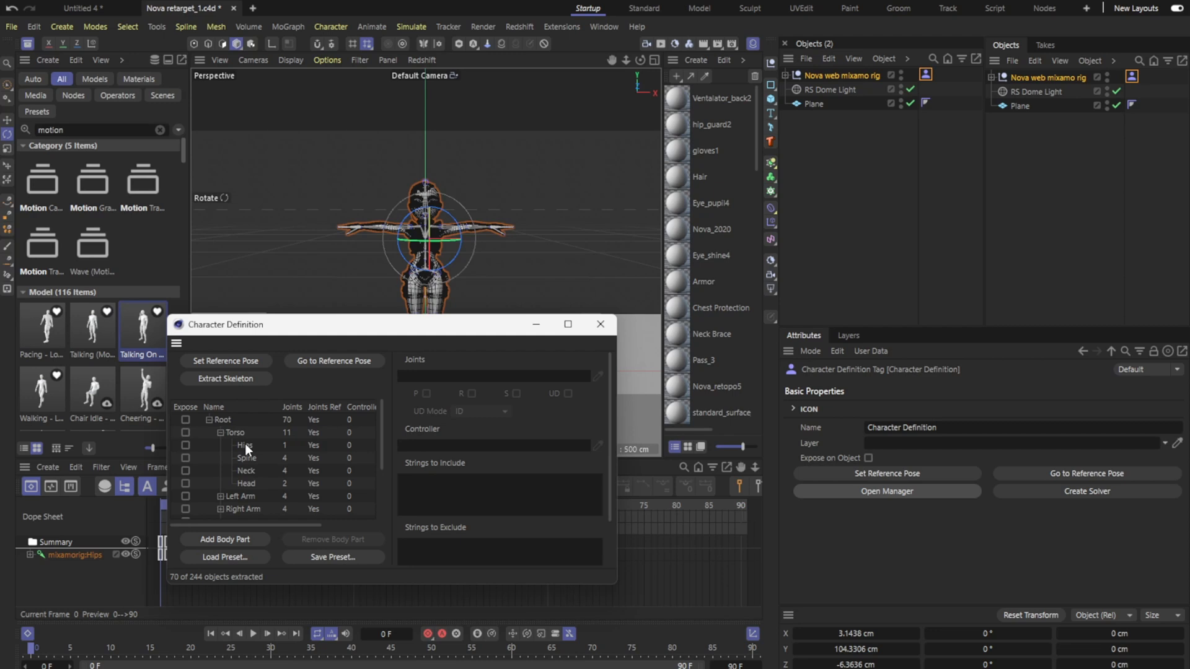
pyautogui.moveTo(246, 490)
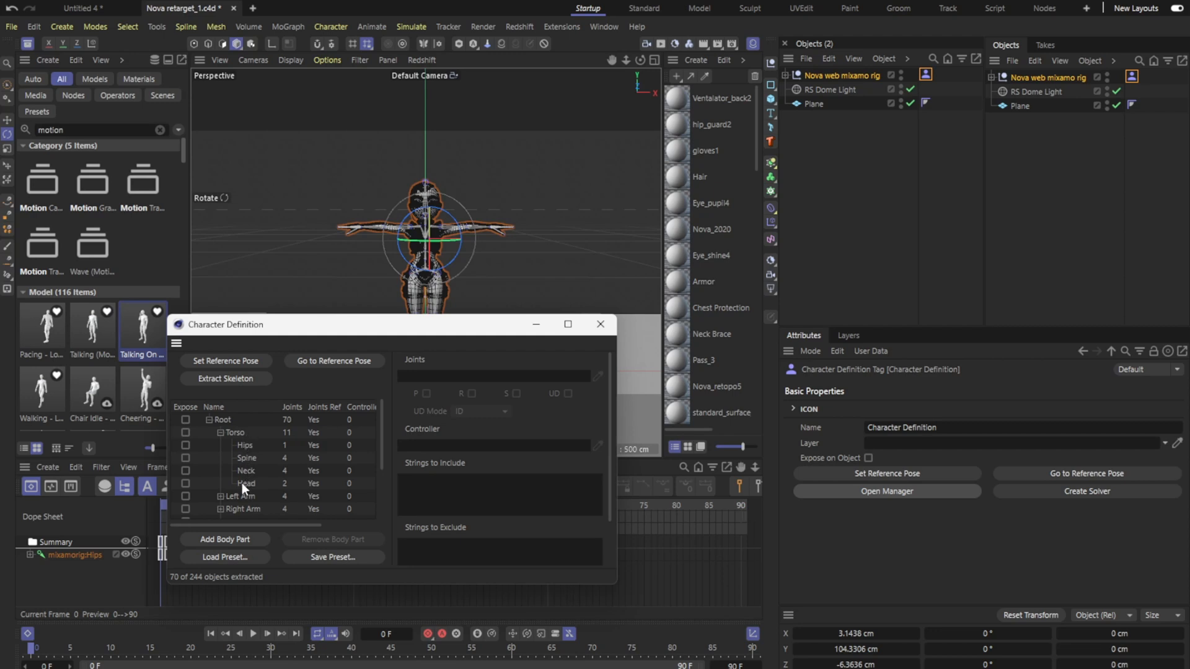
pyautogui.moveTo(868, 84)
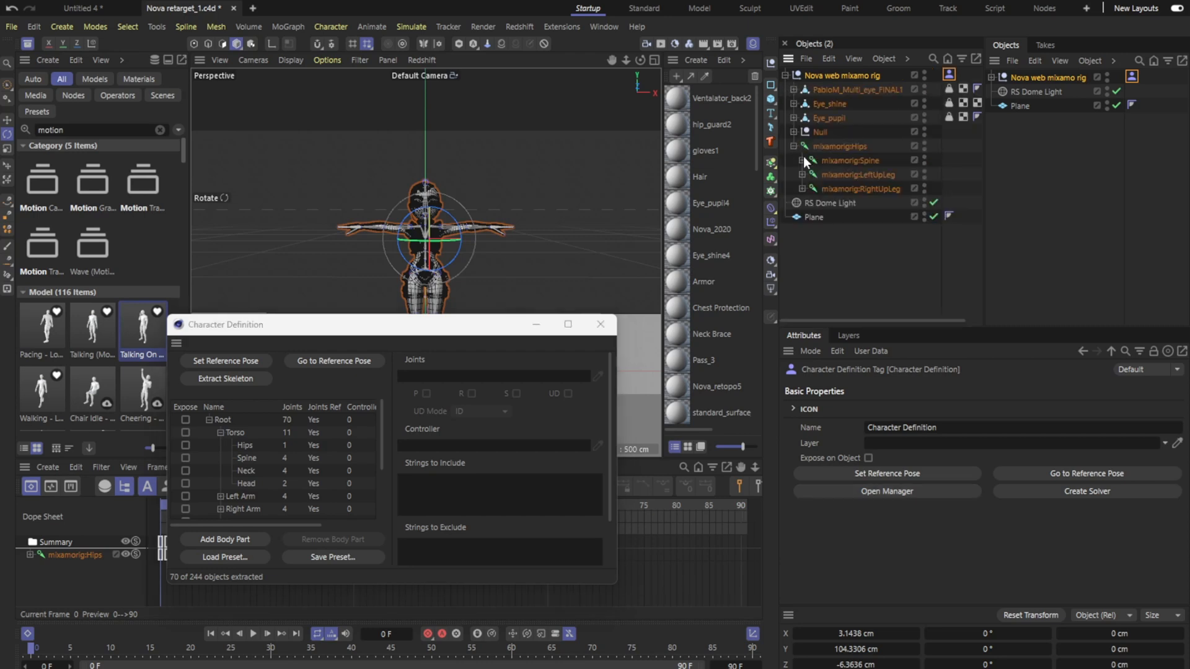
pyautogui.moveTo(862, 151)
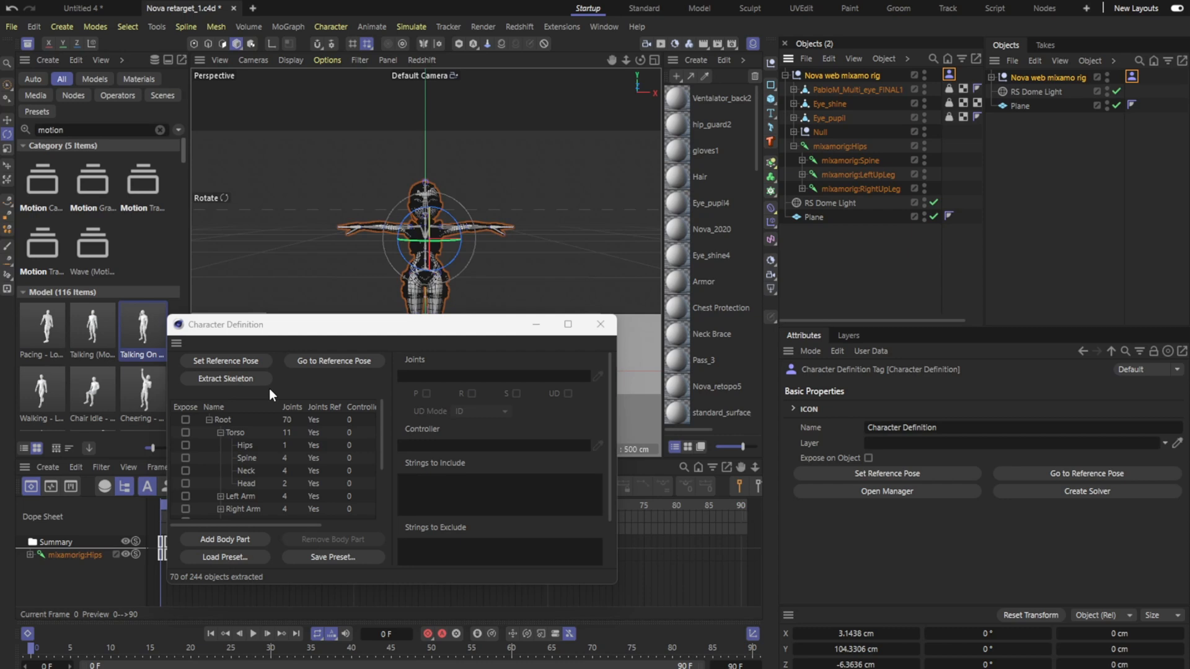
pyautogui.moveTo(249, 466)
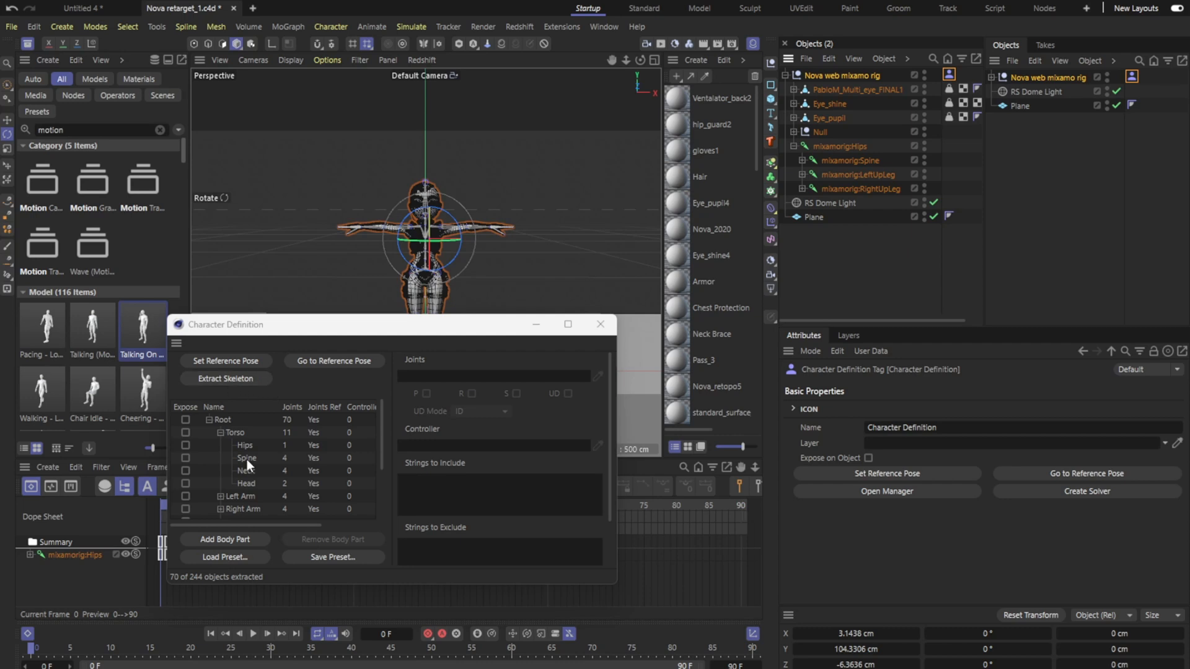
pyautogui.moveTo(712, 287)
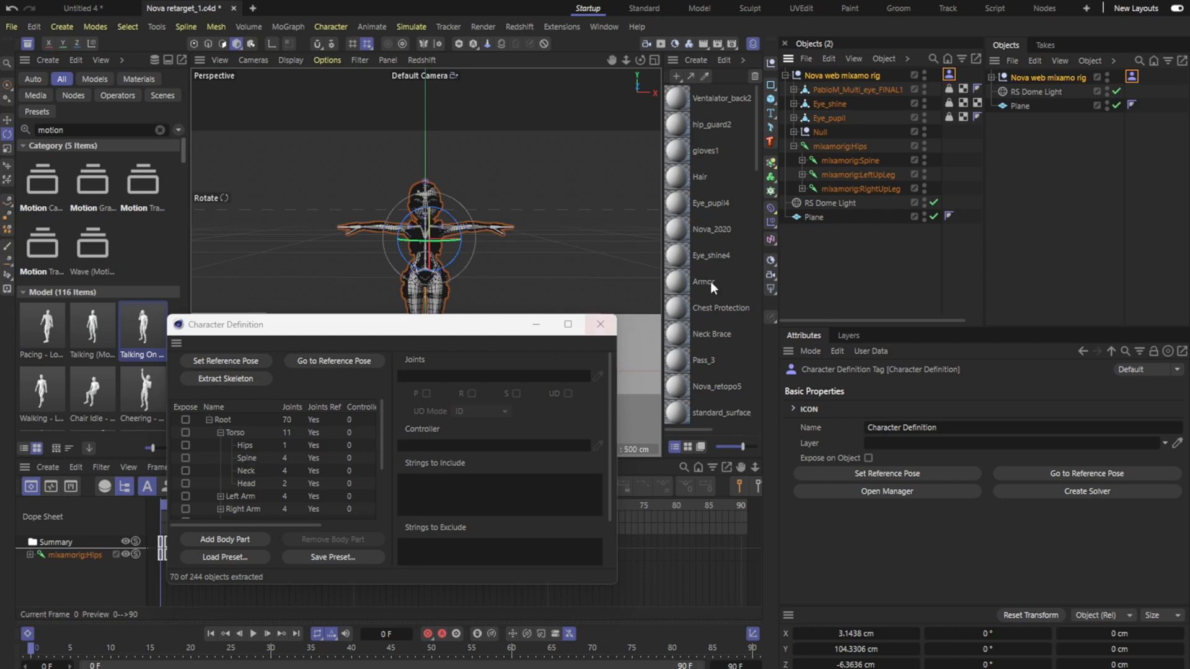
pyautogui.moveTo(618, 283)
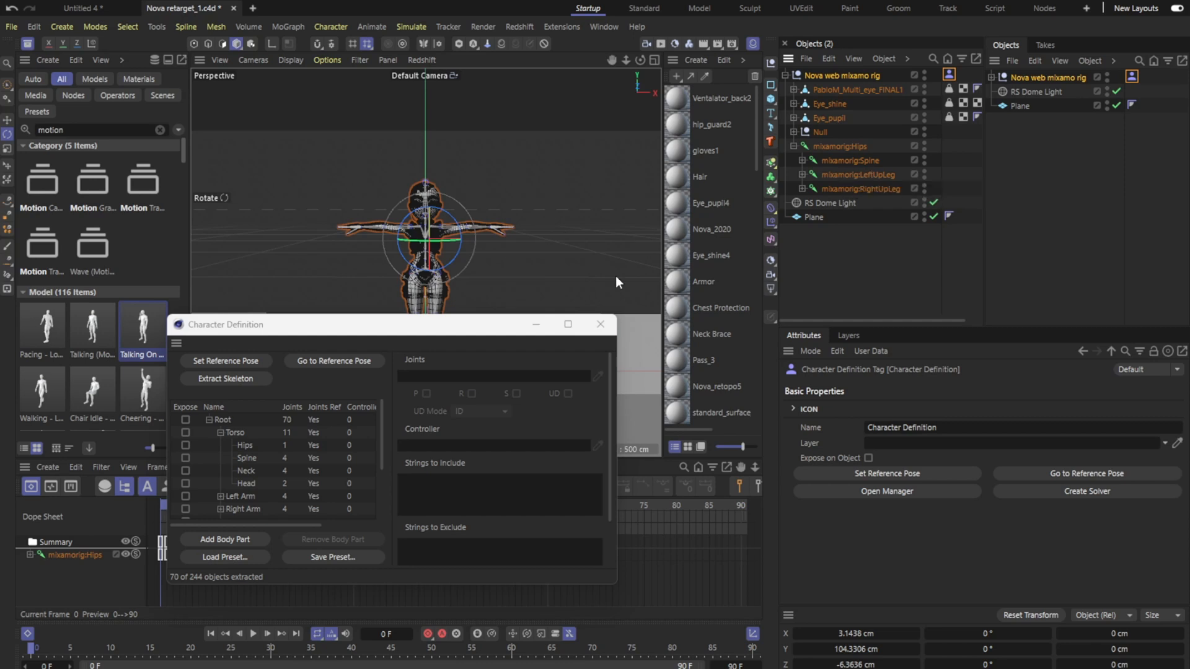
pyautogui.moveTo(421, 477)
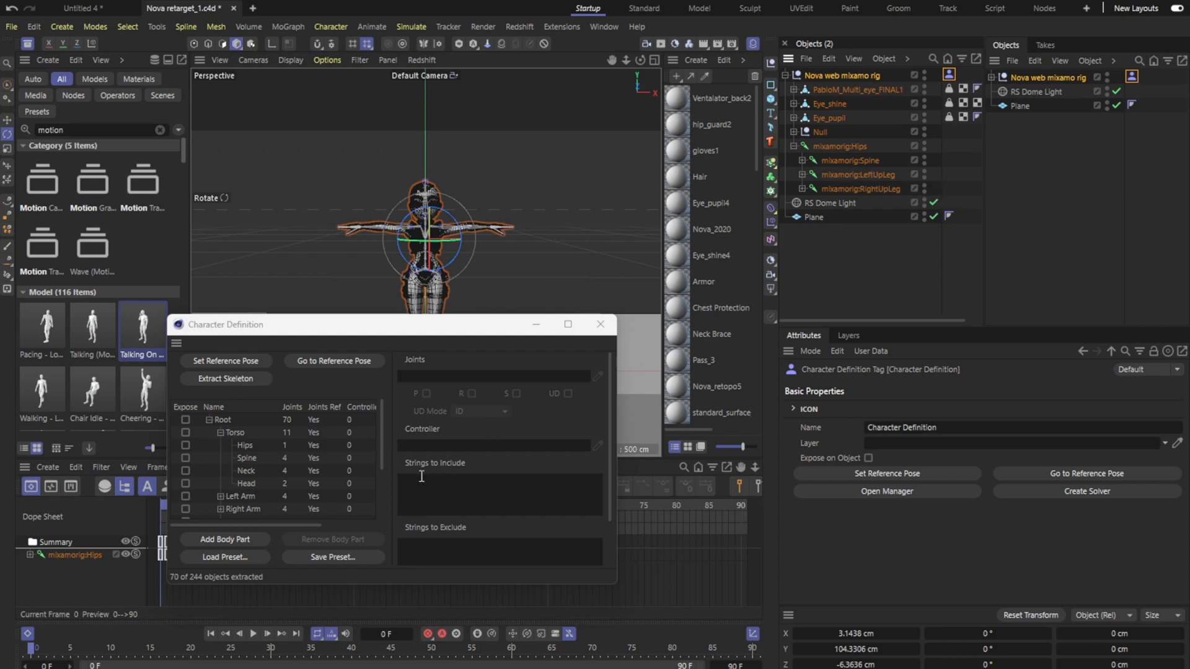
pyautogui.moveTo(225, 379)
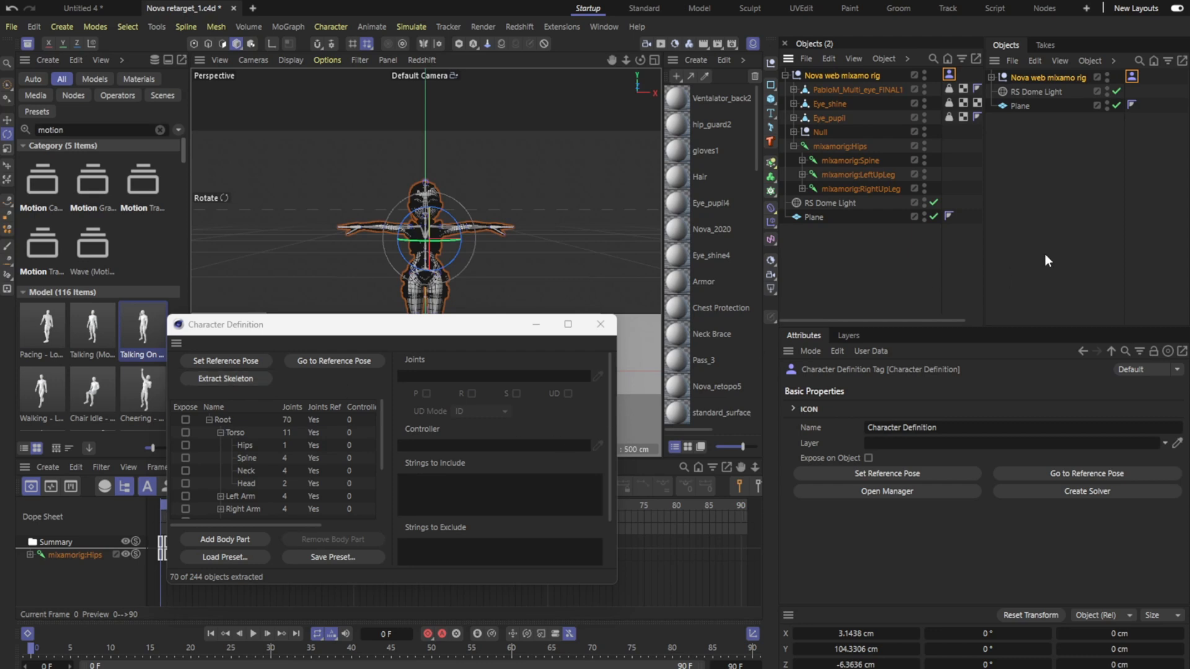
# Collapse the mixamorig:Hips joint hierarchy after inspecting its Spine and leg bones
pyautogui.click(796, 146)
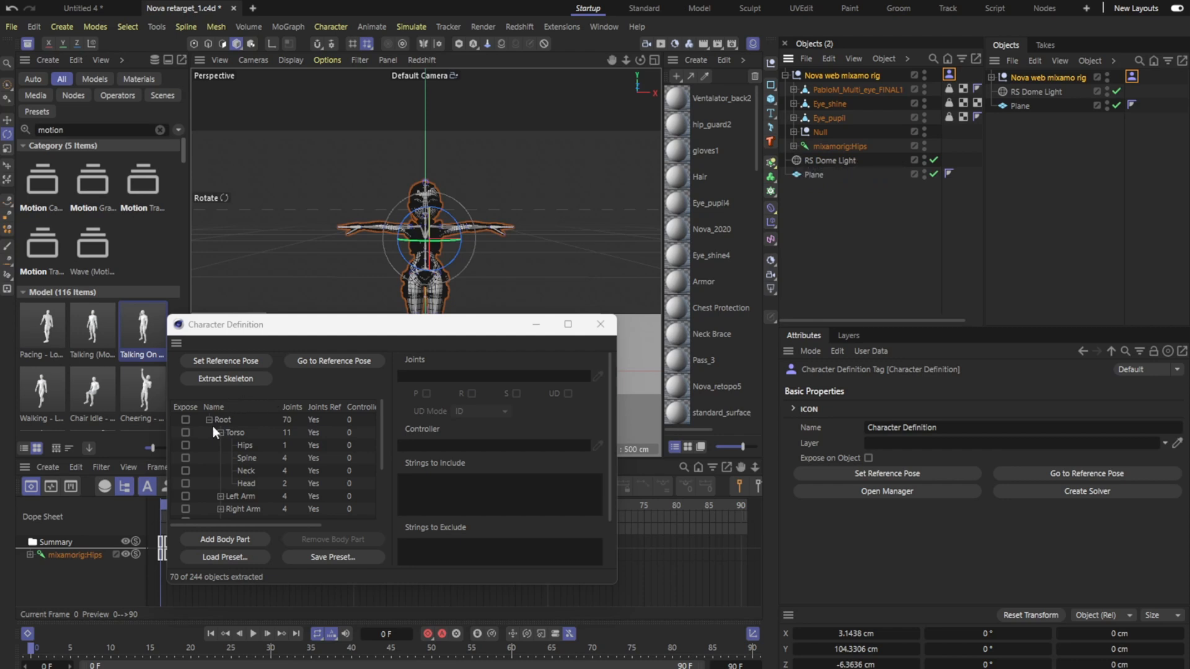
pyautogui.moveTo(600, 325)
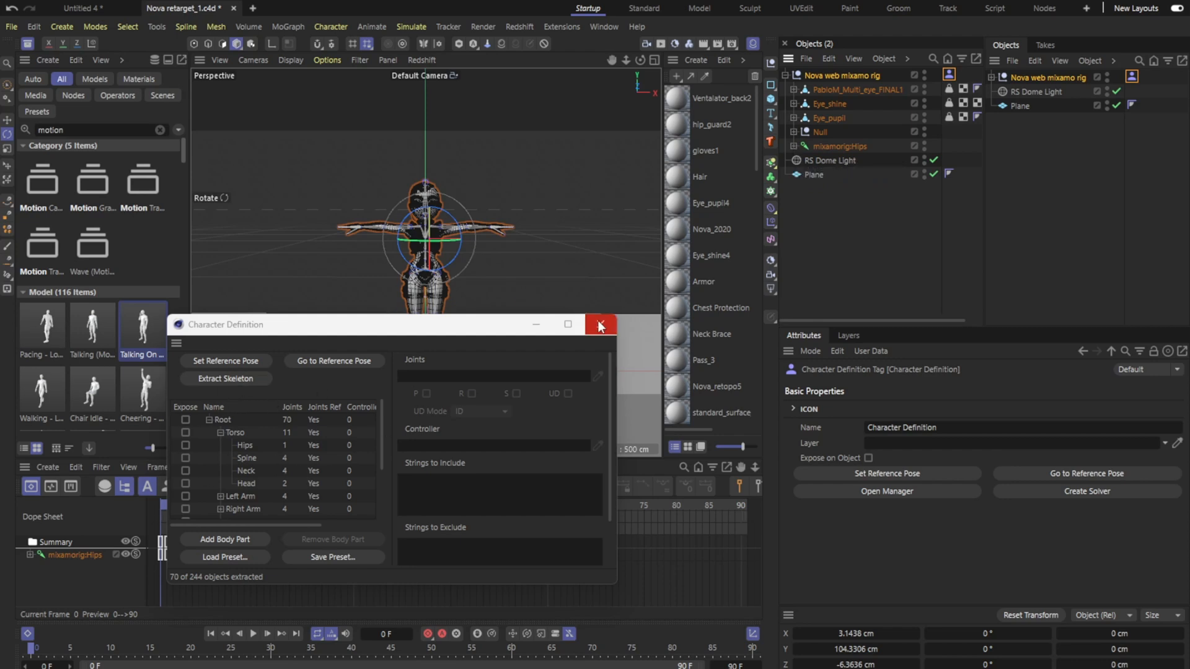
# Close the Character Definition manager and select the Talking On The Phone asset
pyautogui.click(599, 325)
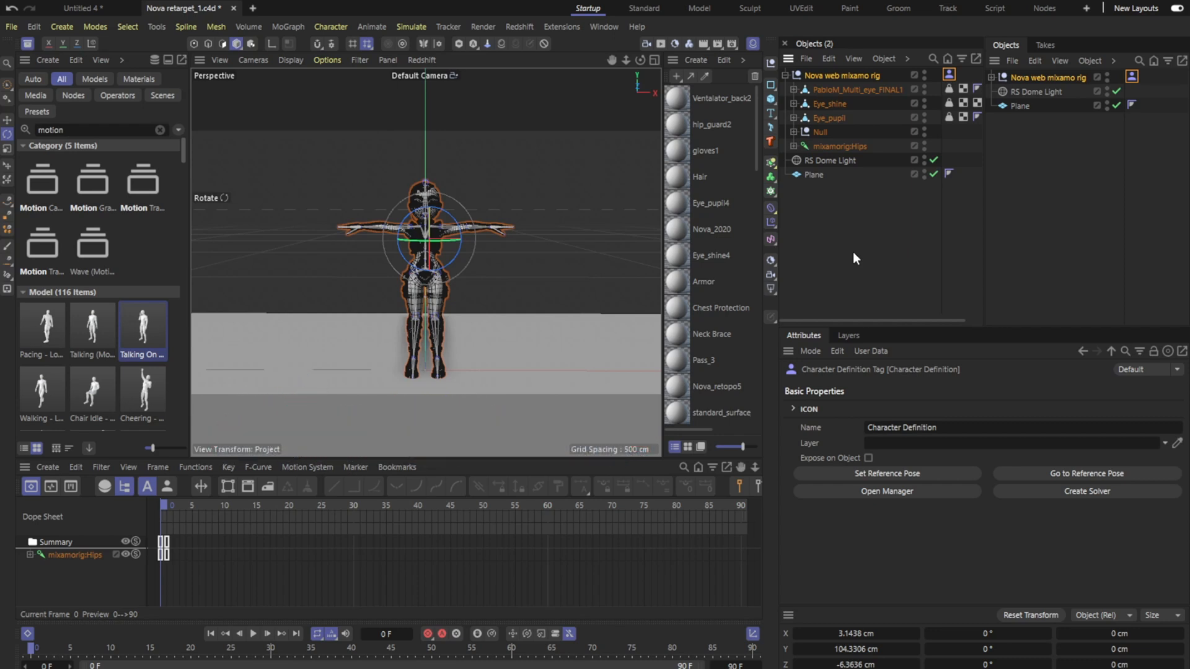
pyautogui.moveTo(92, 321)
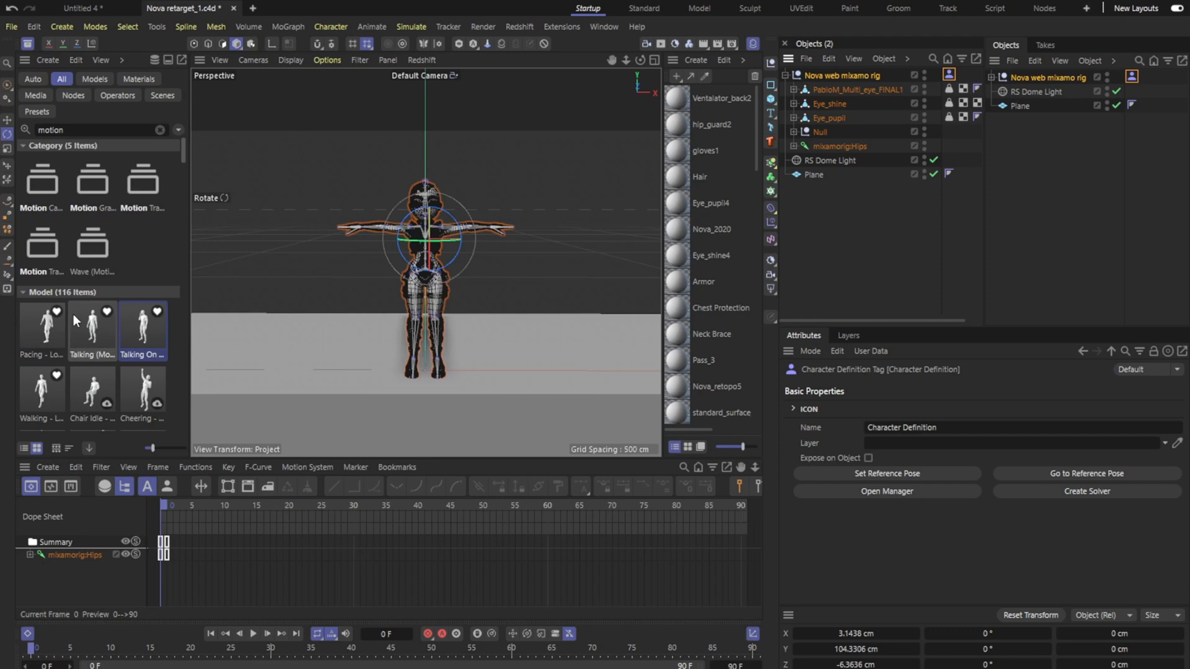
pyautogui.click(142, 311)
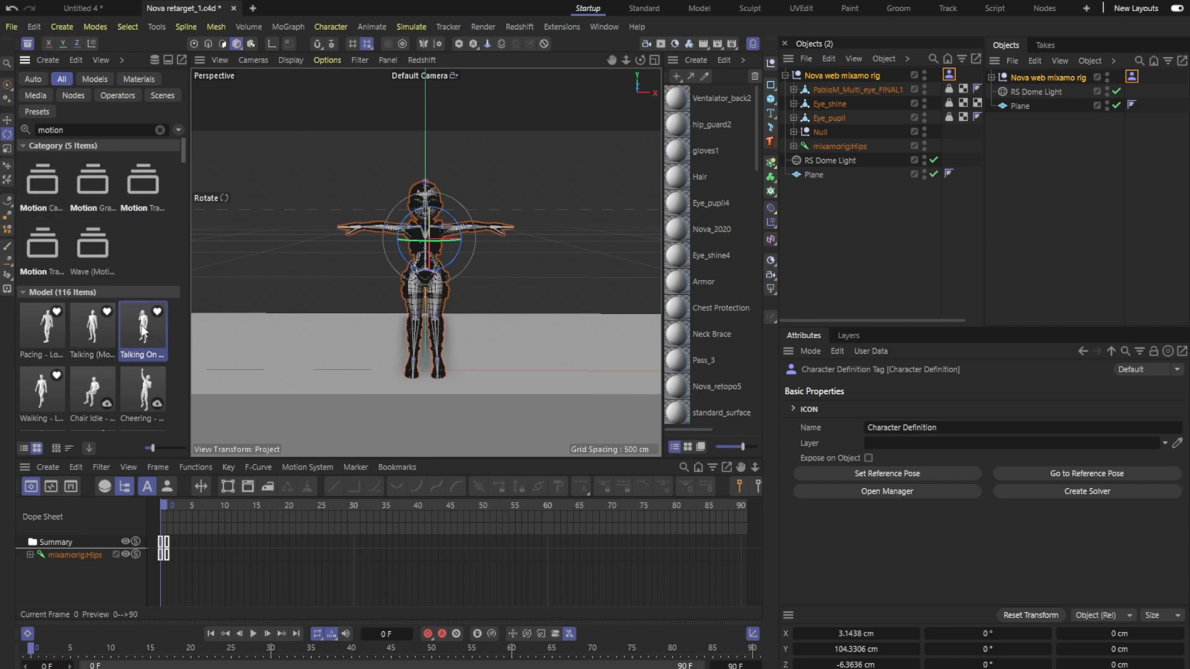
# Load the Talking On The Phone asset and its animated mocap skeleton beside the rig
pyautogui.doubleClick(142, 321)
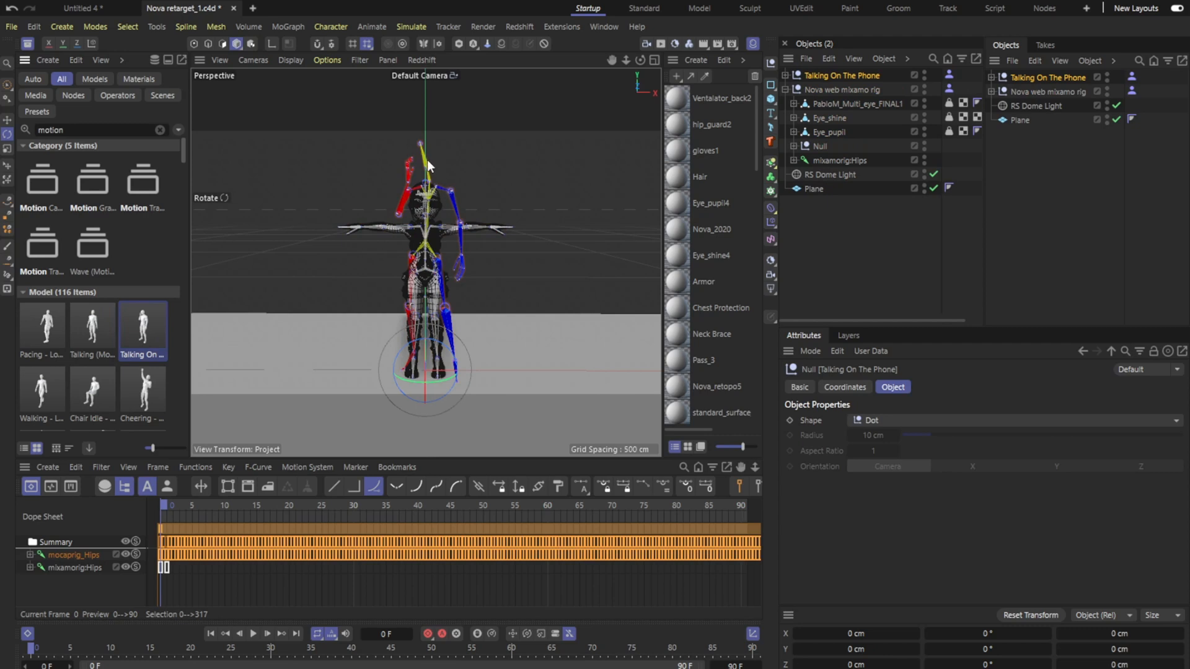
pyautogui.moveTo(848, 78)
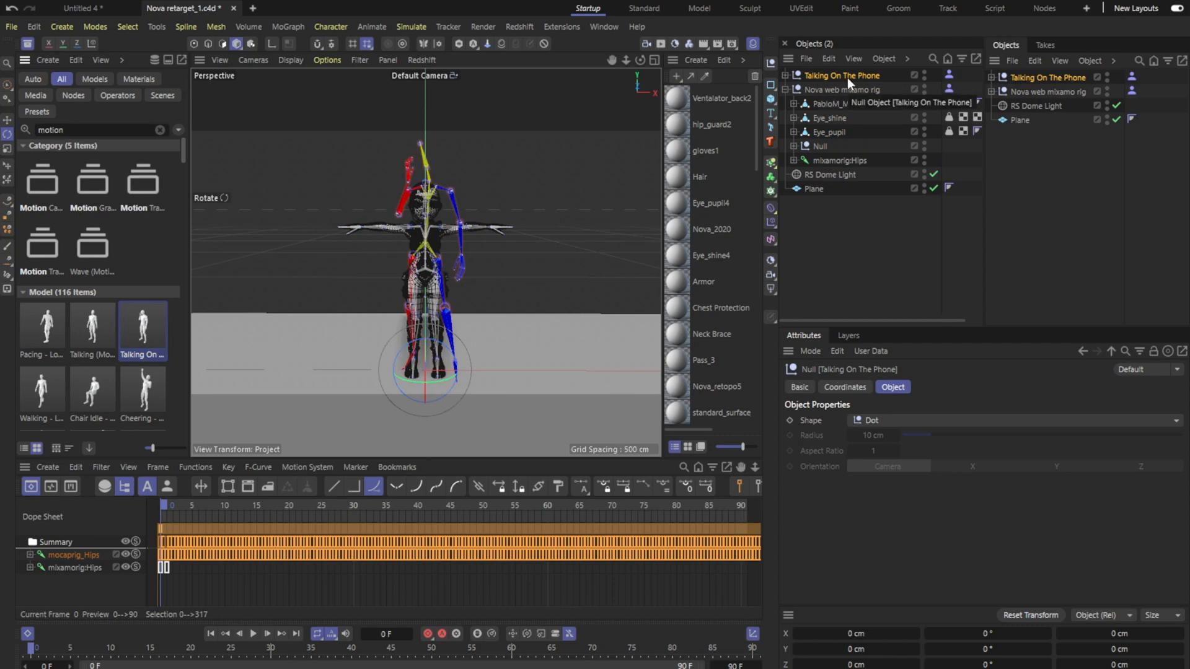
pyautogui.moveTo(953, 81)
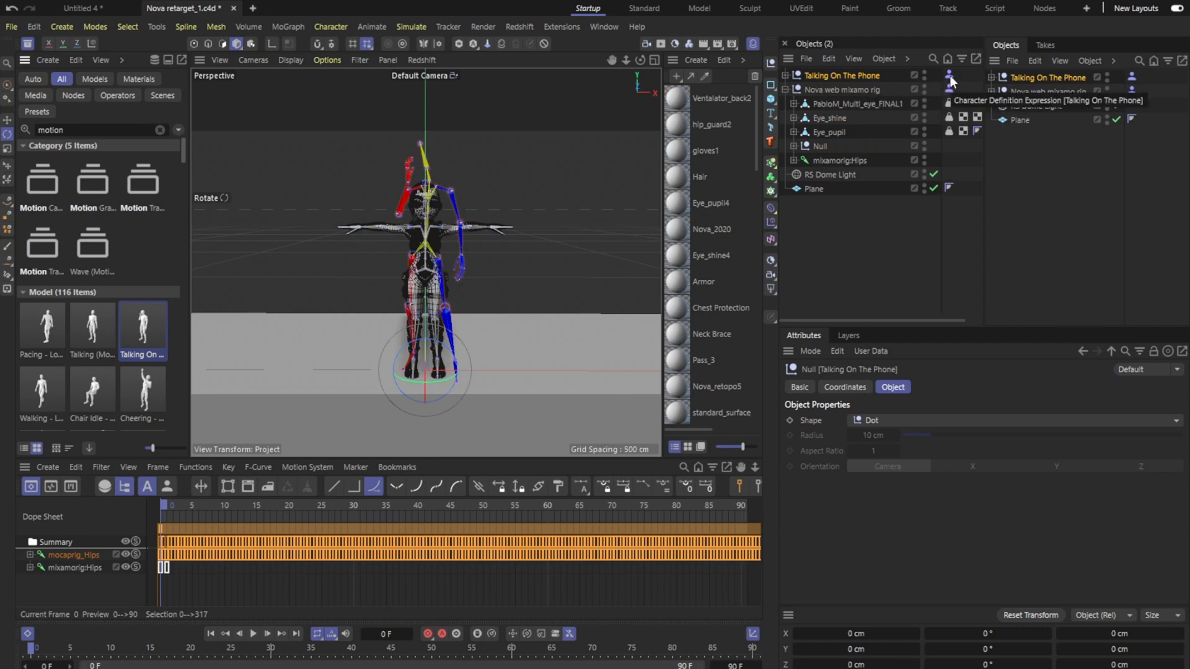
pyautogui.moveTo(911, 89)
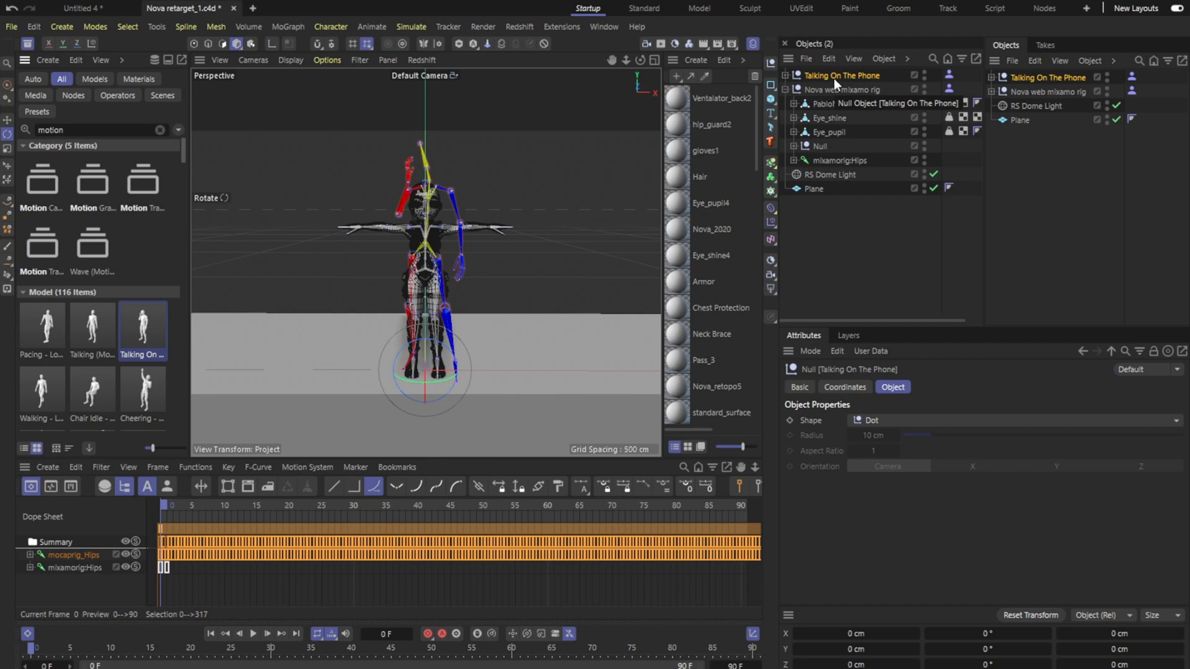
# Use the Nova web mixamo rig's tag menu to show its character definition settings
pyautogui.rightClick(829, 90)
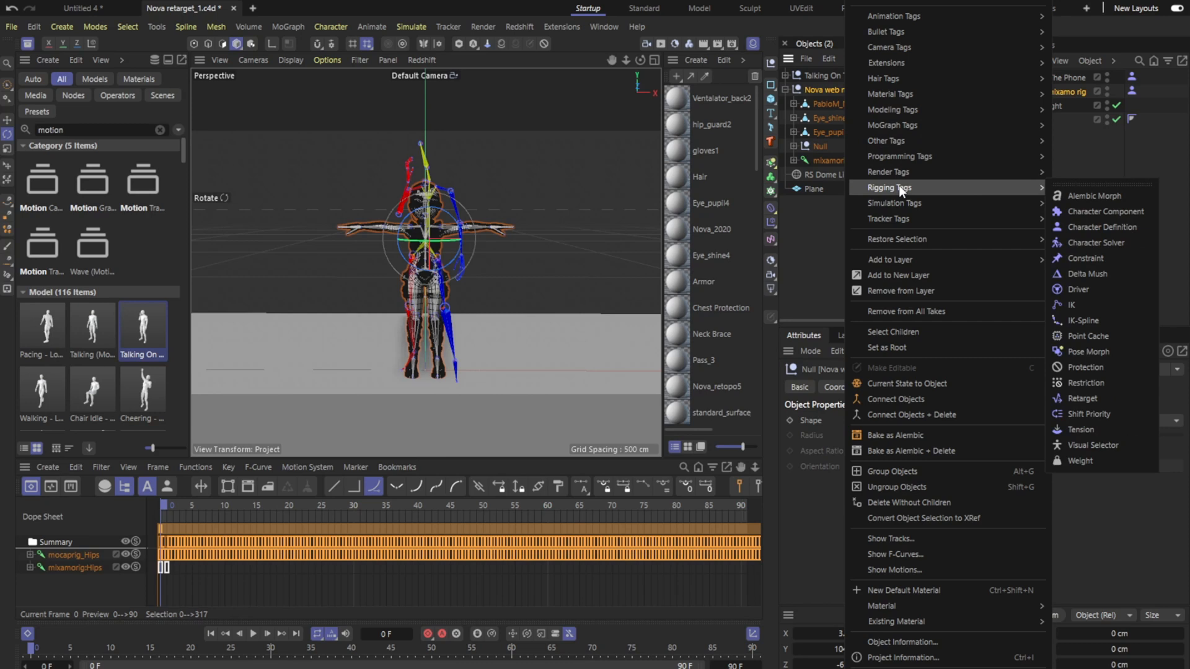
pyautogui.moveTo(1085, 243)
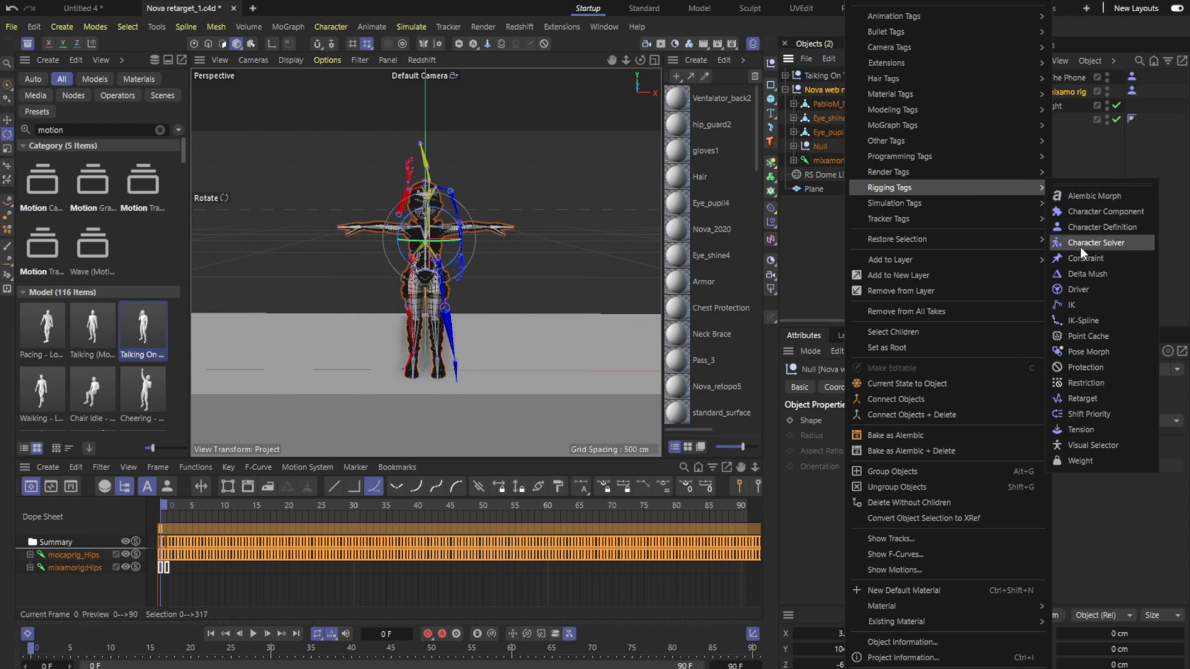
pyautogui.moveTo(1116, 244)
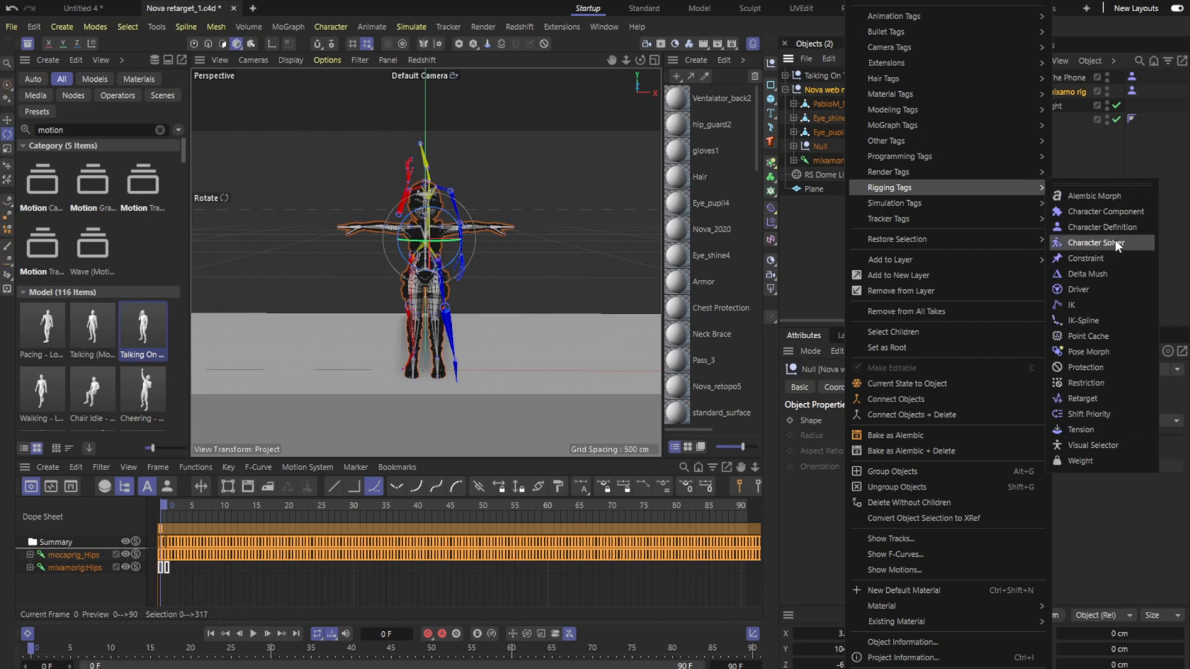
pyautogui.moveTo(1118, 244)
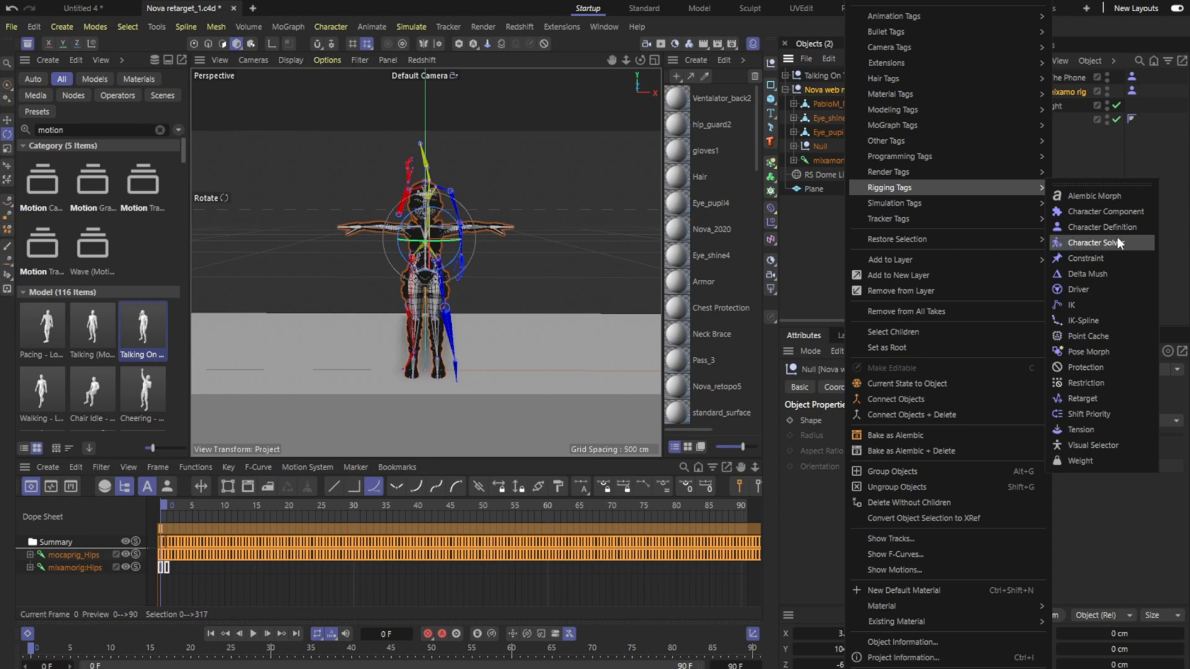
pyautogui.click(1101, 243)
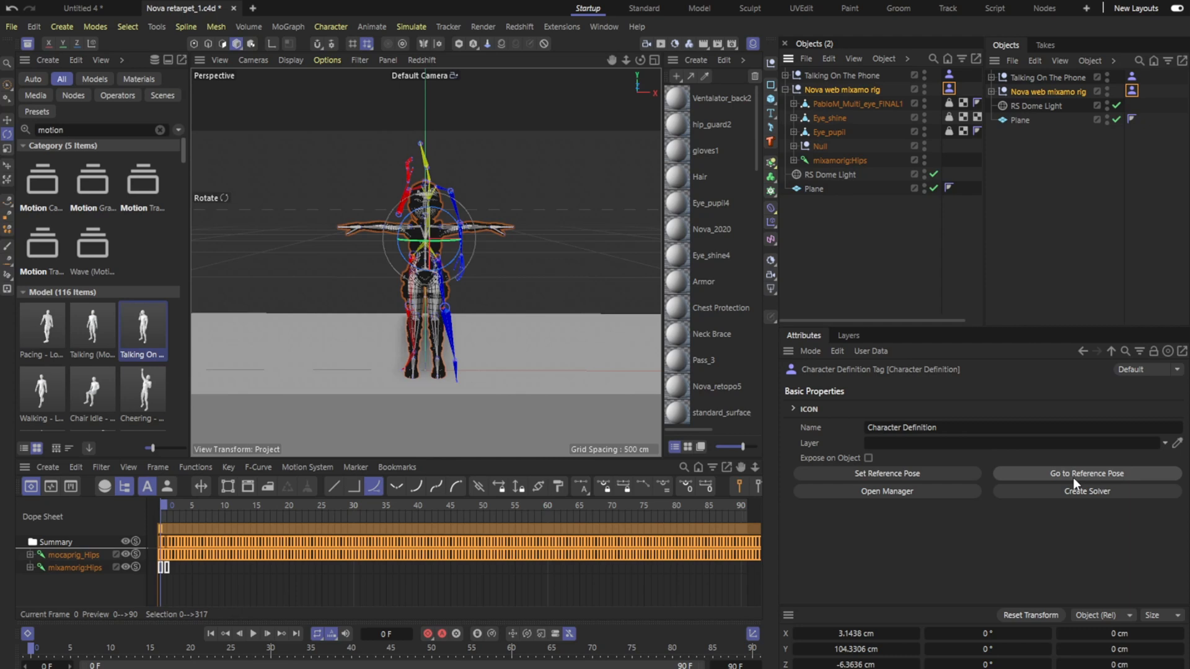
pyautogui.moveTo(1085, 491)
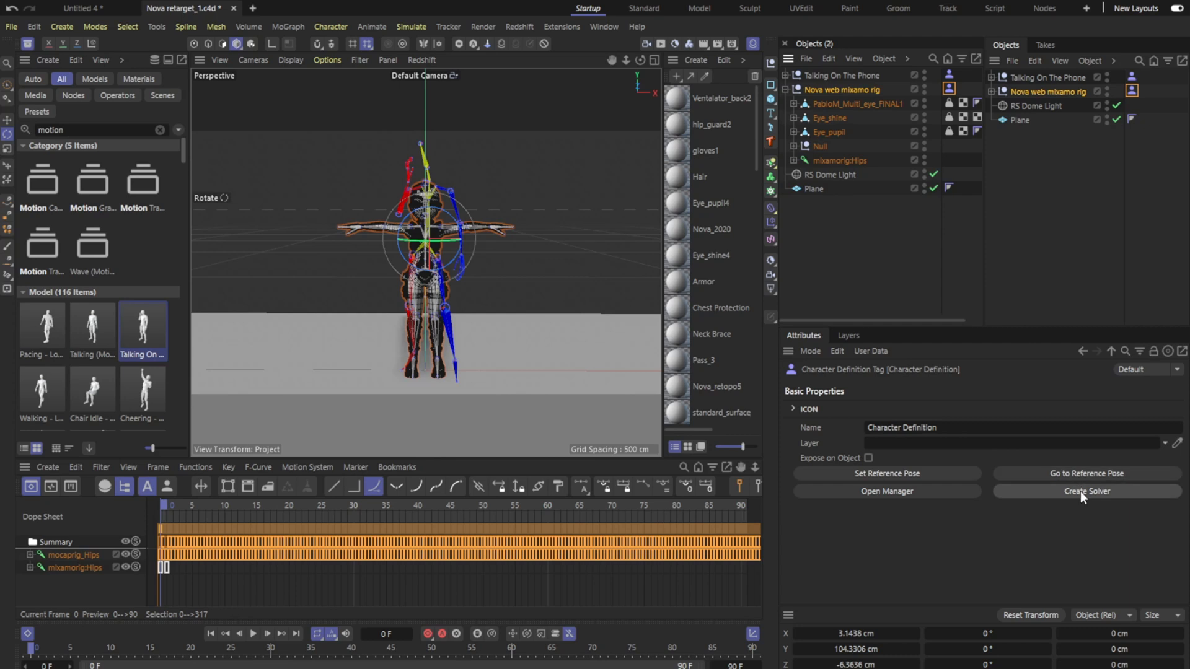
# Create a Character Solver from Nova's definition, then view Talking On The Phone's definition tag
pyautogui.click(1086, 491)
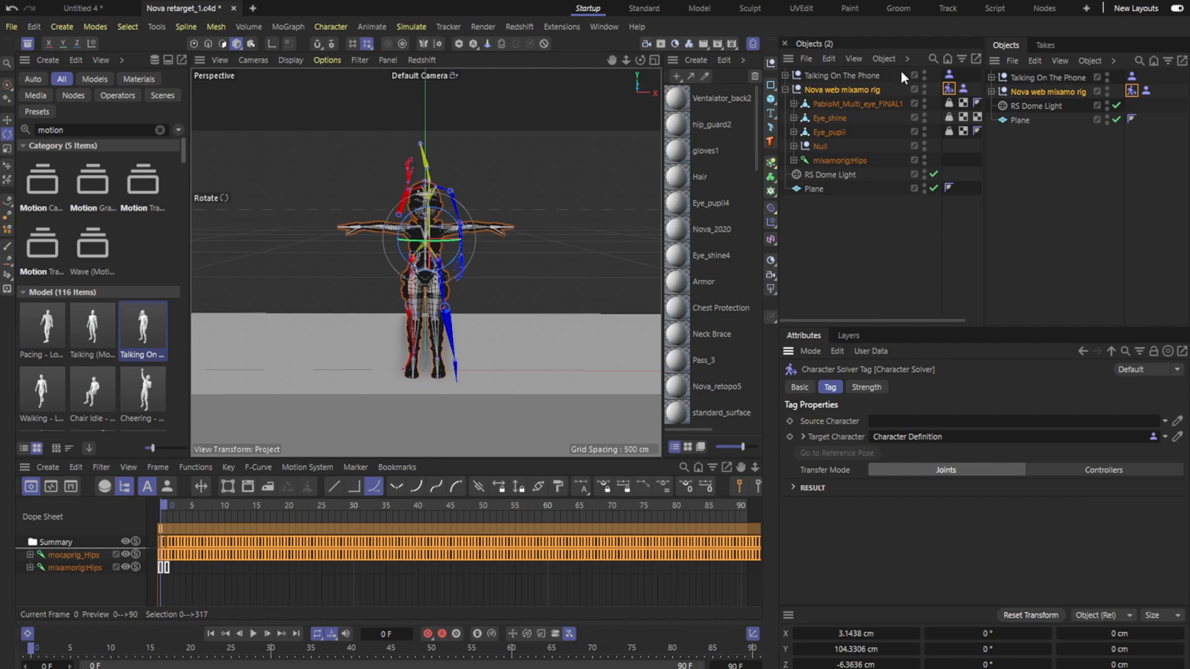
pyautogui.click(949, 75)
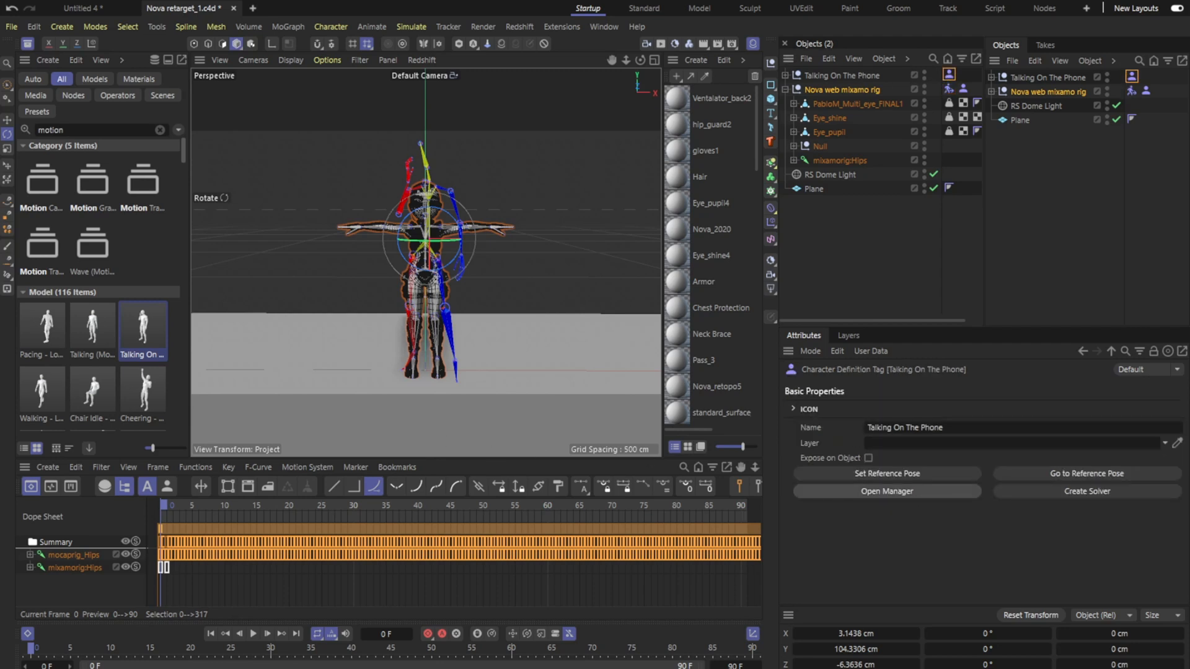
pyautogui.click(886, 491)
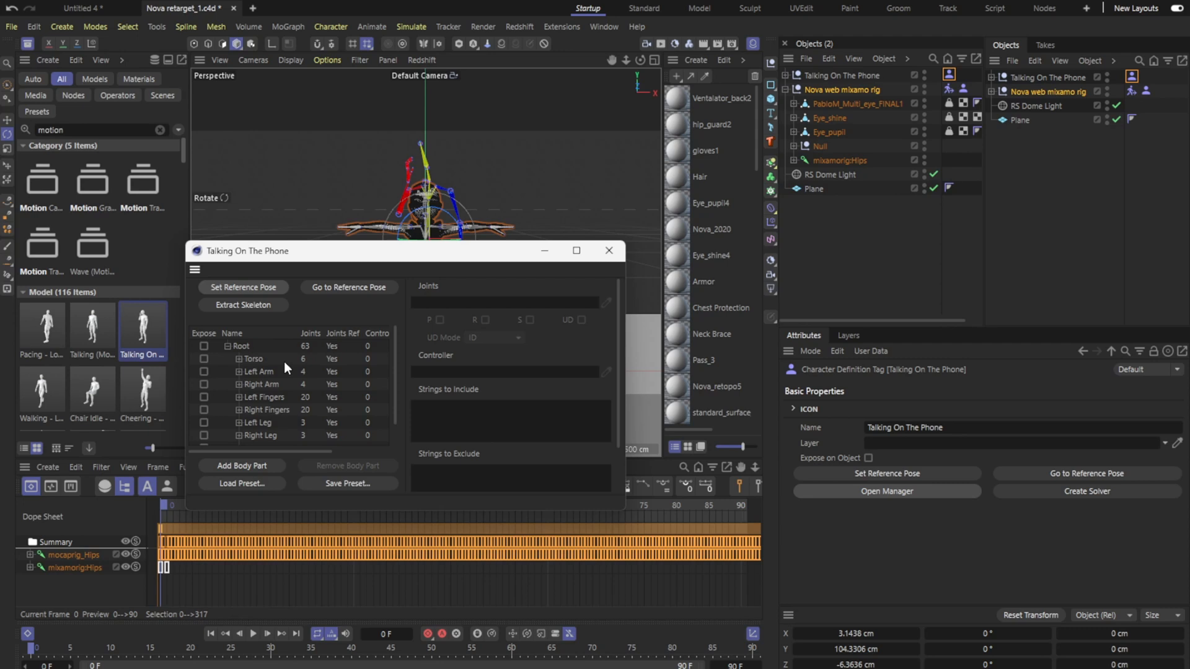
pyautogui.moveTo(250, 309)
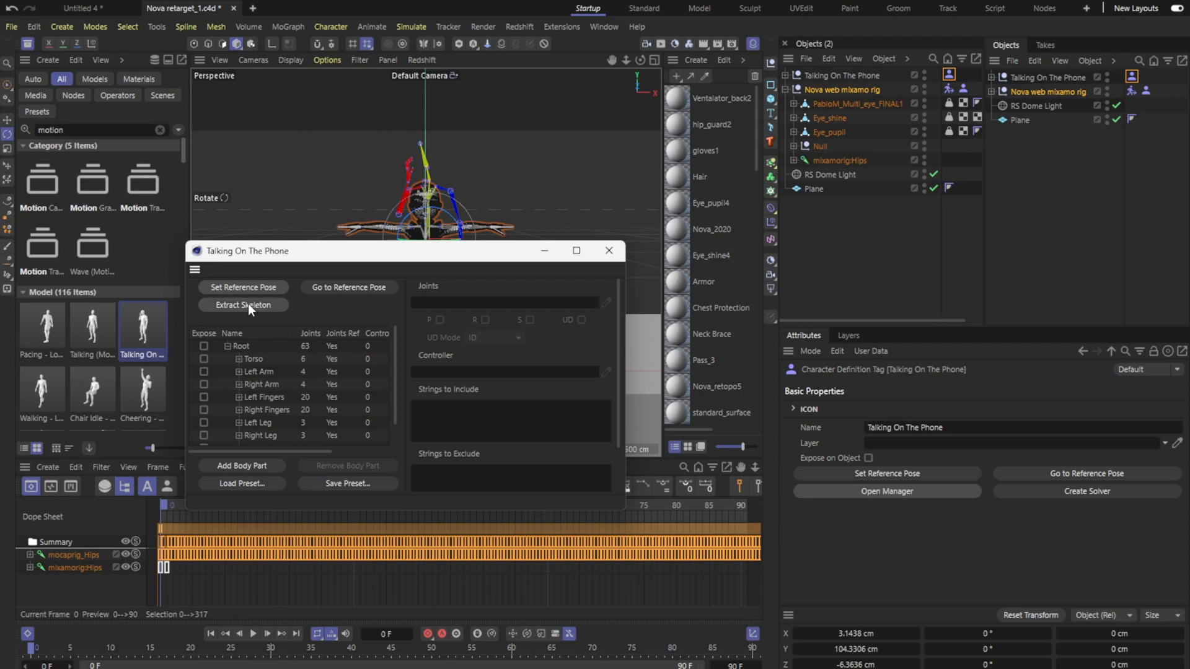
pyautogui.moveTo(404, 429)
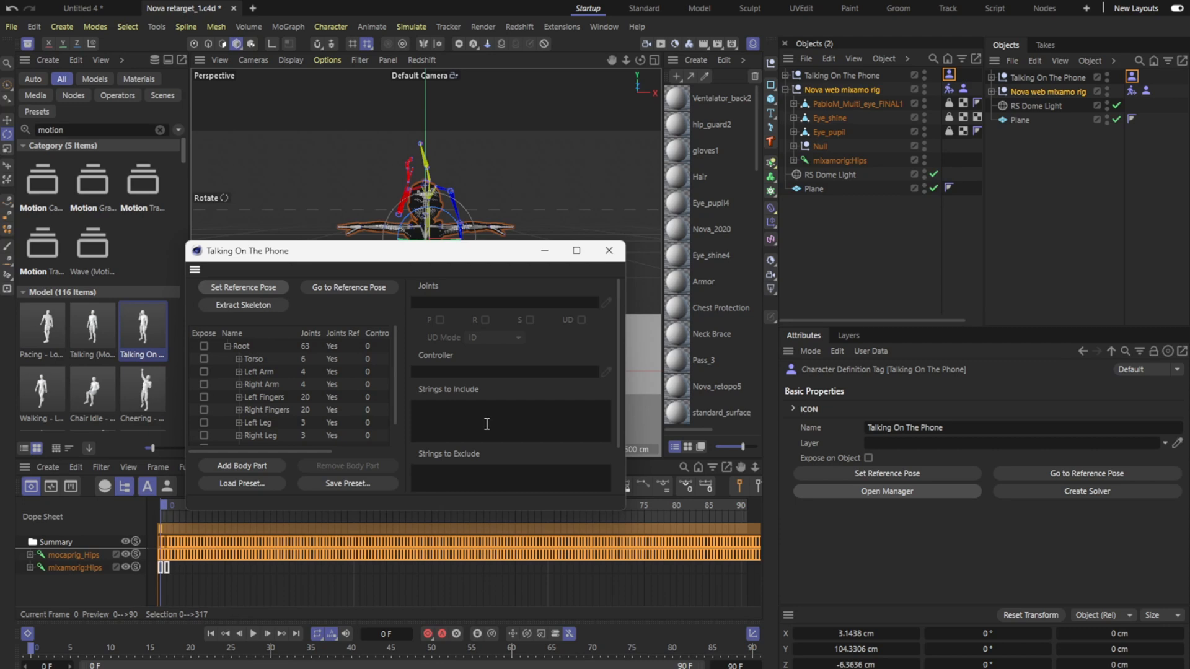
pyautogui.moveTo(400, 460)
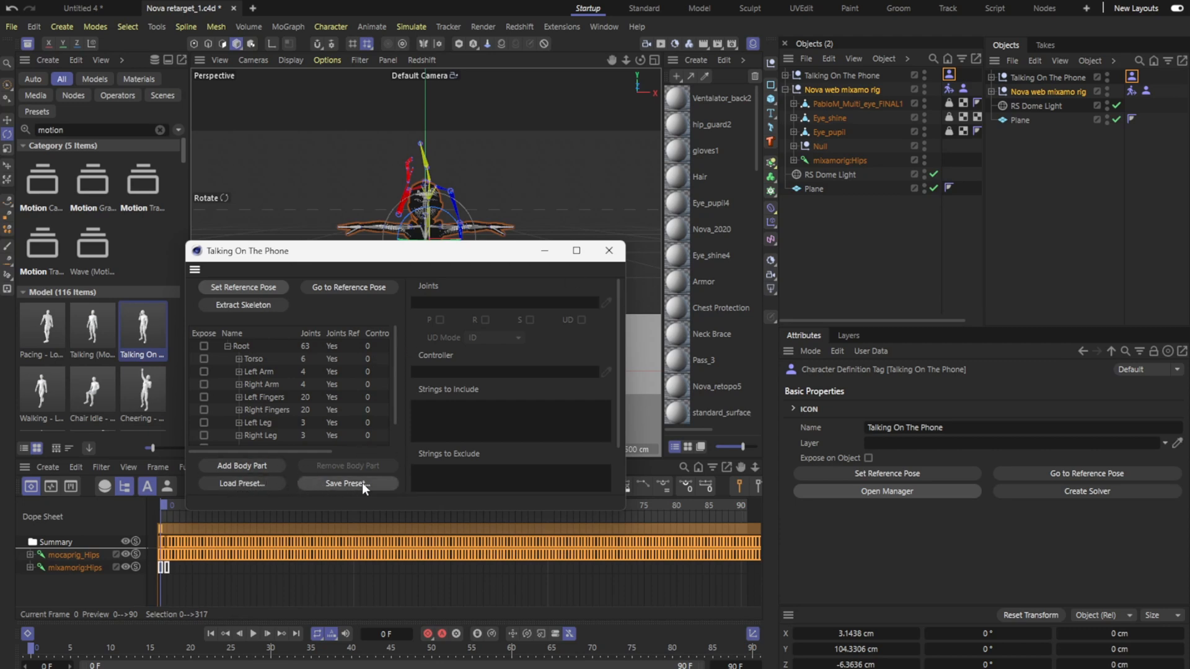
pyautogui.moveTo(339, 488)
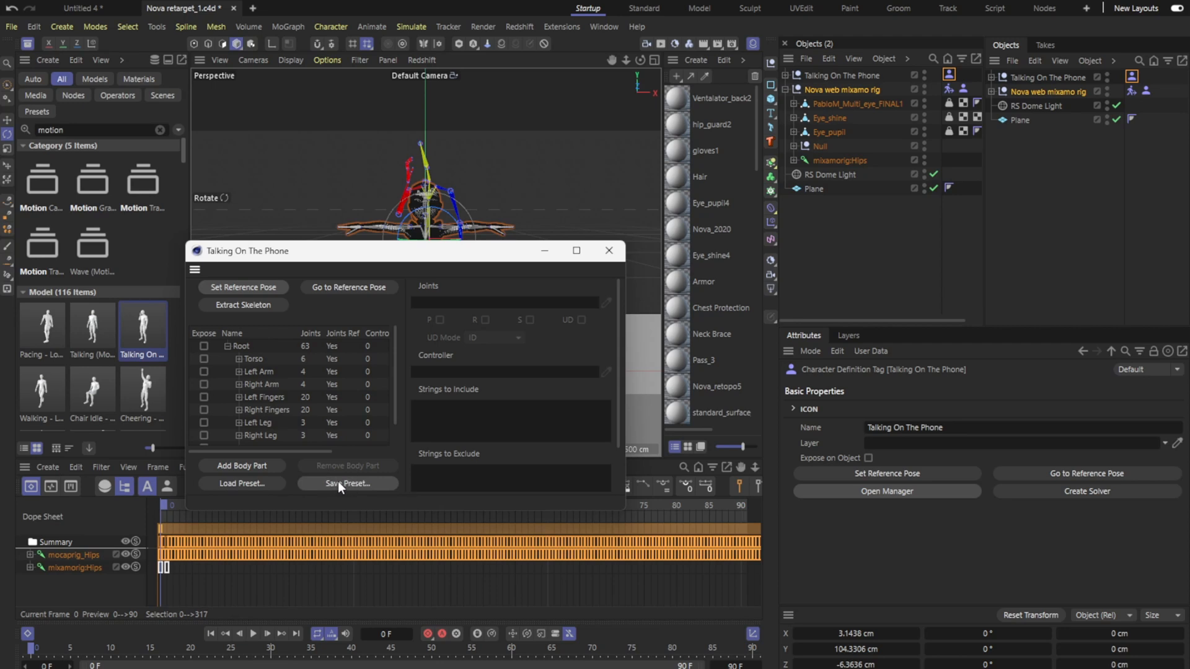
pyautogui.moveTo(872, 89)
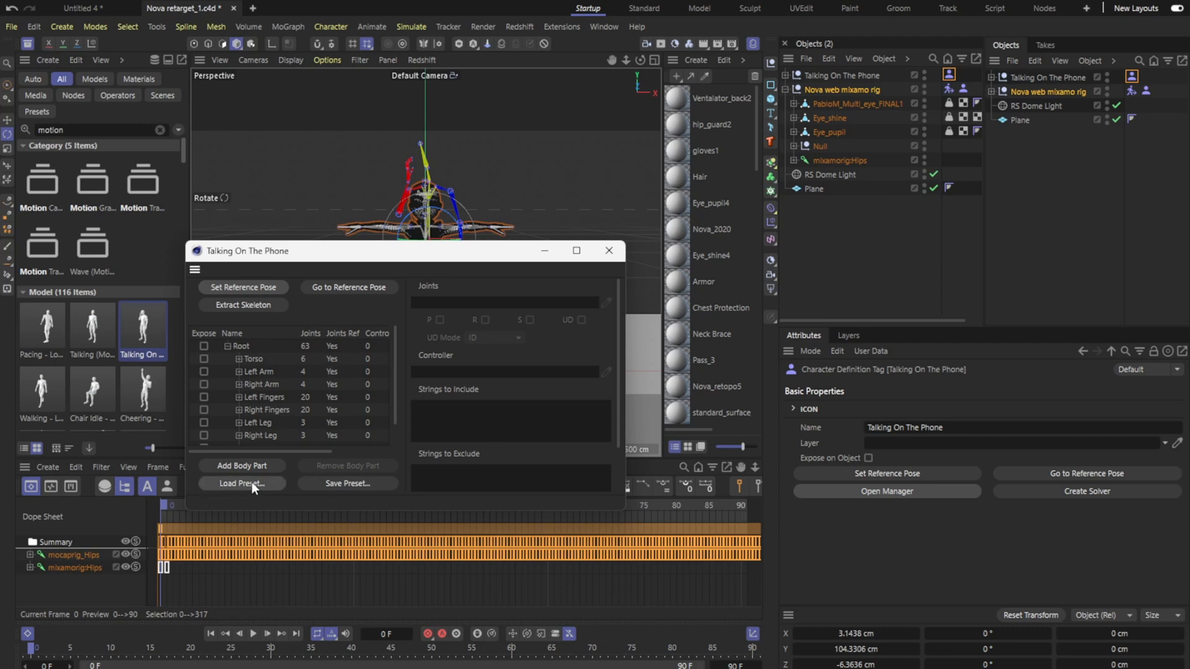
pyautogui.moveTo(276, 384)
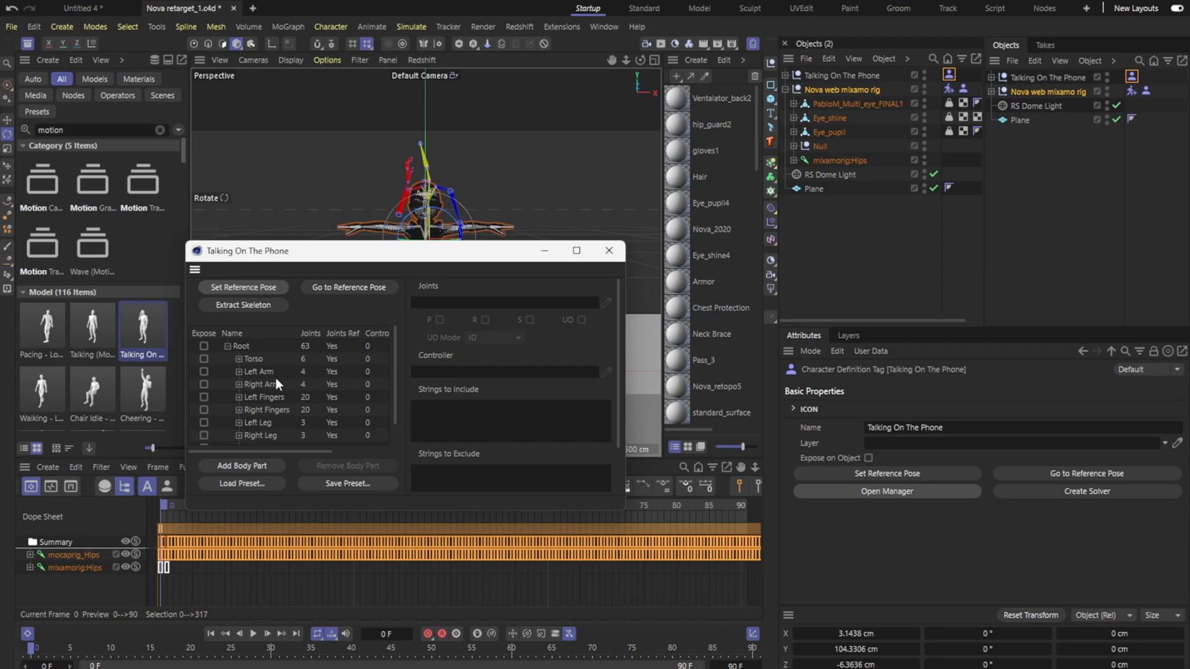
pyautogui.click(608, 251)
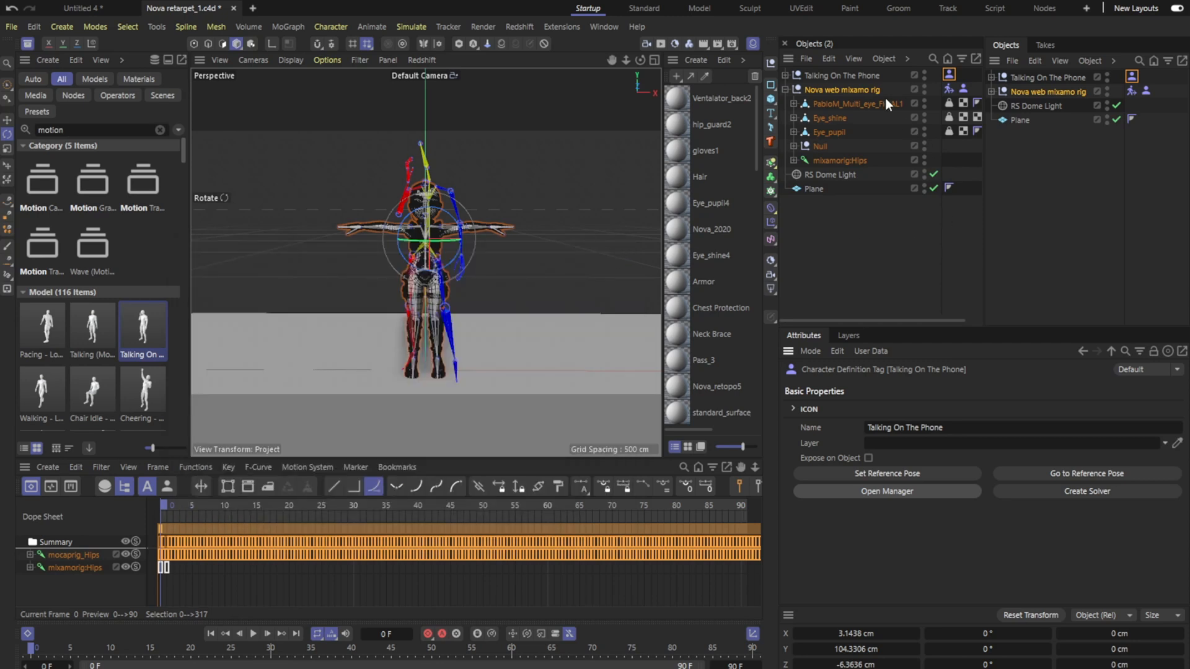
# Set Nova's Character Solver tag to take Talking On The Phone as its source character
pyautogui.click(949, 90)
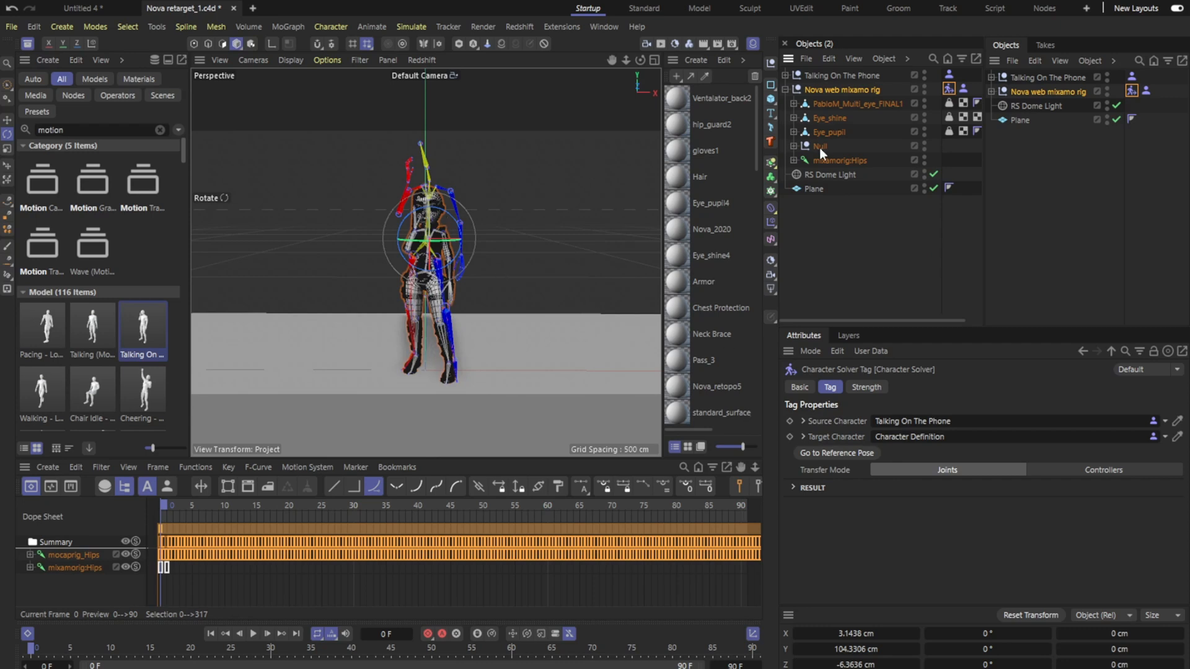
pyautogui.click(290, 60)
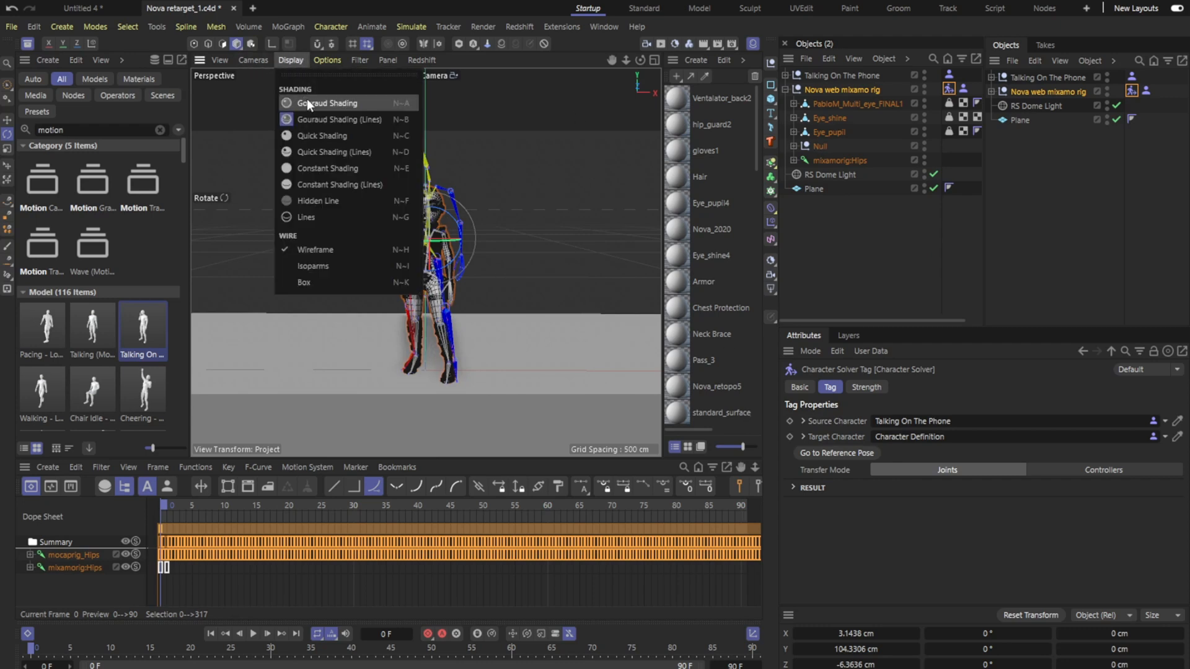
# Switch the viewport from wireframe to Gouraud Shading
pyautogui.click(325, 102)
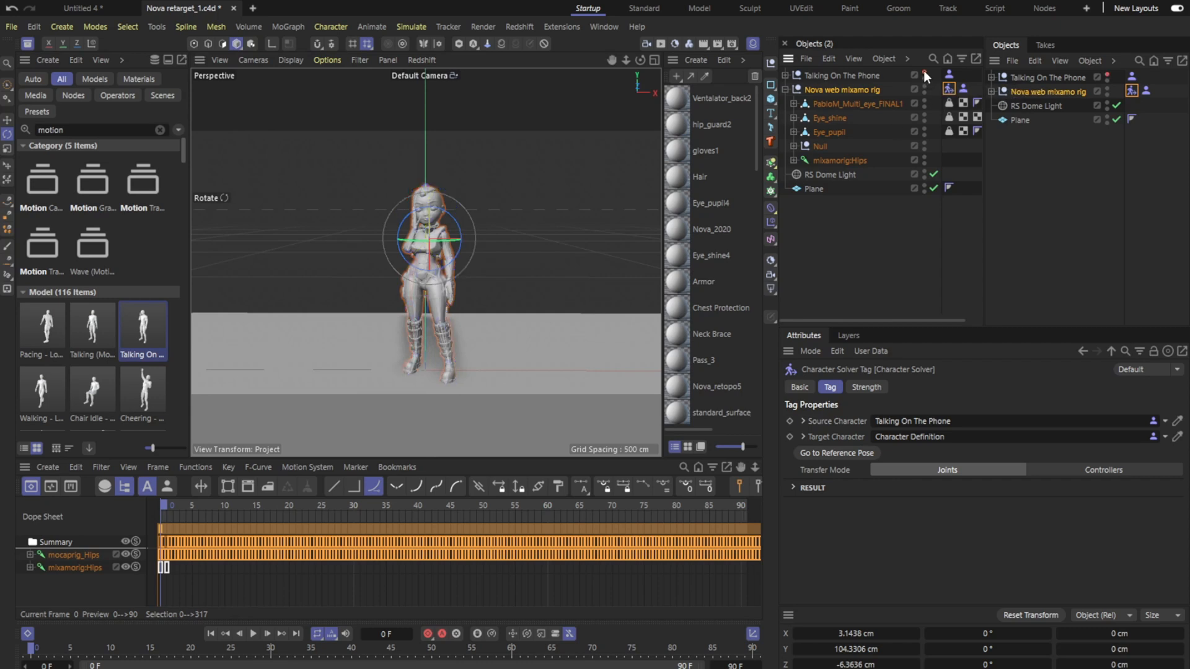
pyautogui.moveTo(452, 278)
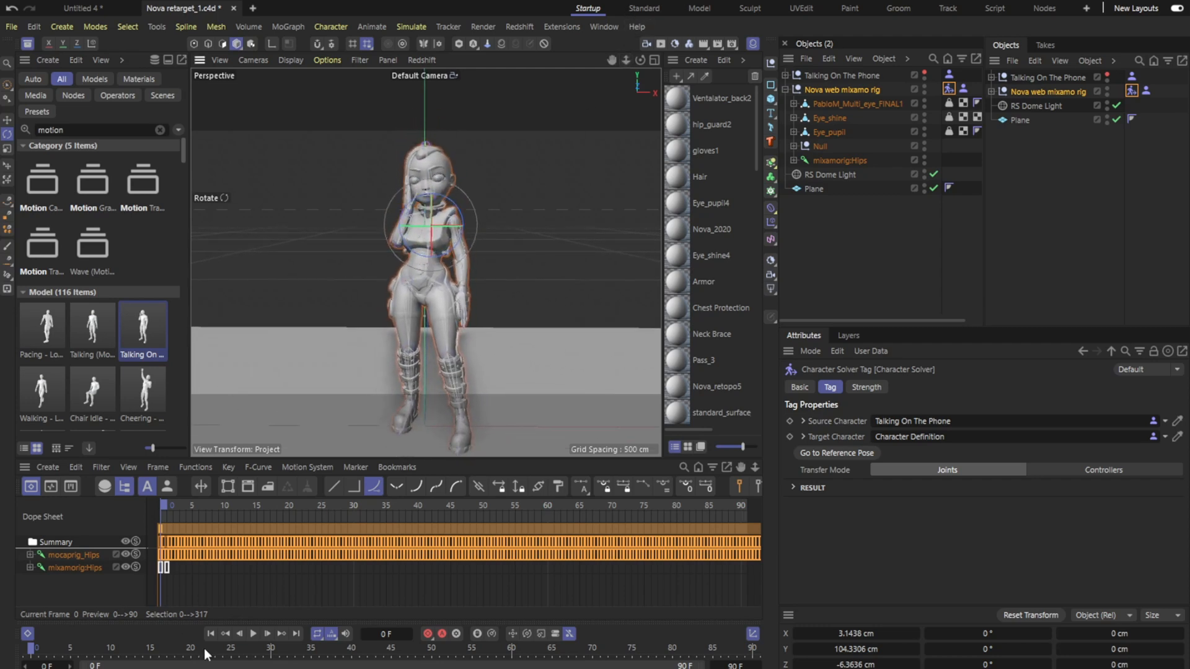
# Play and pause the retargeted Talking On The Phone animation on Nova
pyautogui.click(252, 634)
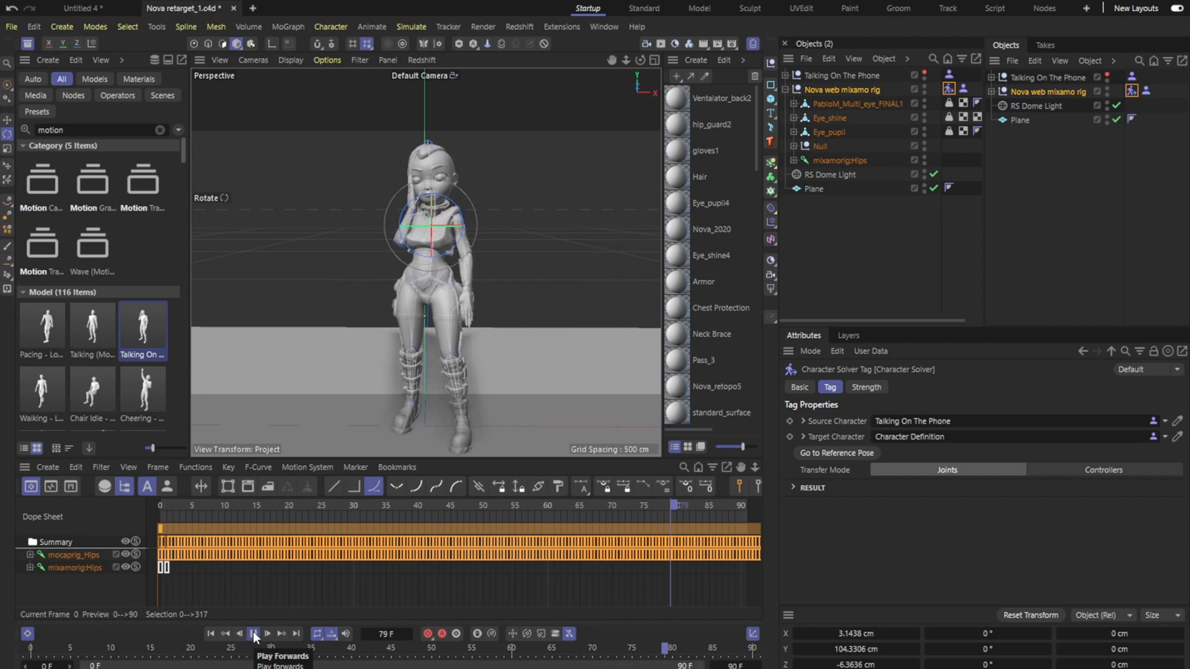
pyautogui.click(253, 633)
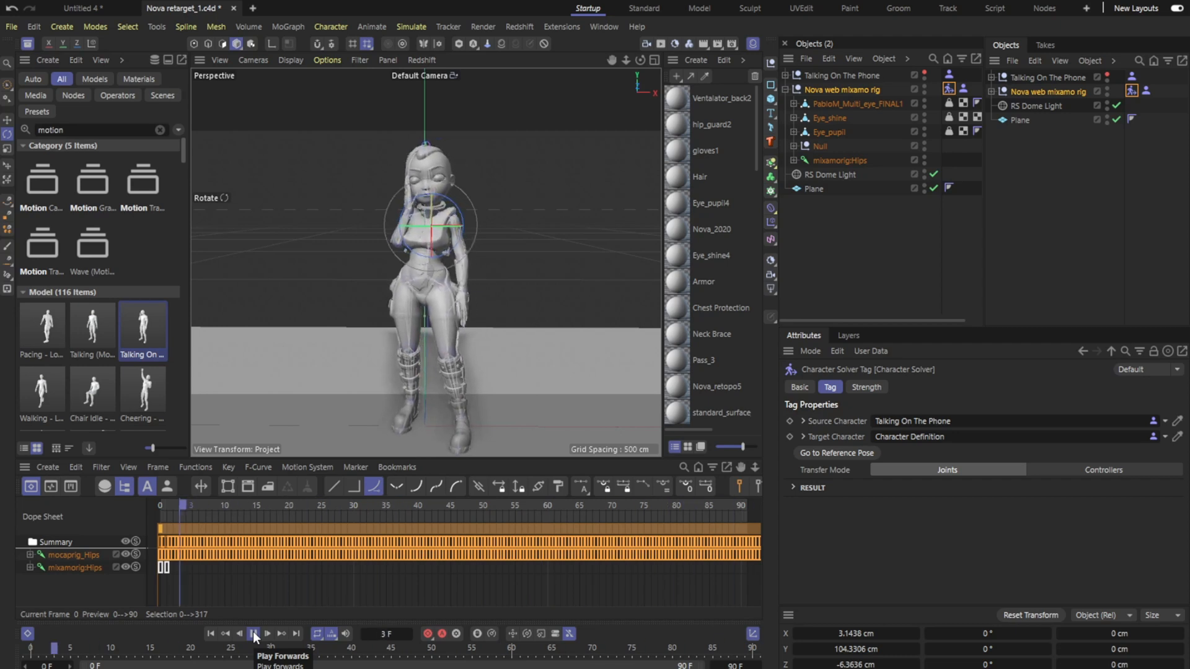
pyautogui.click(253, 633)
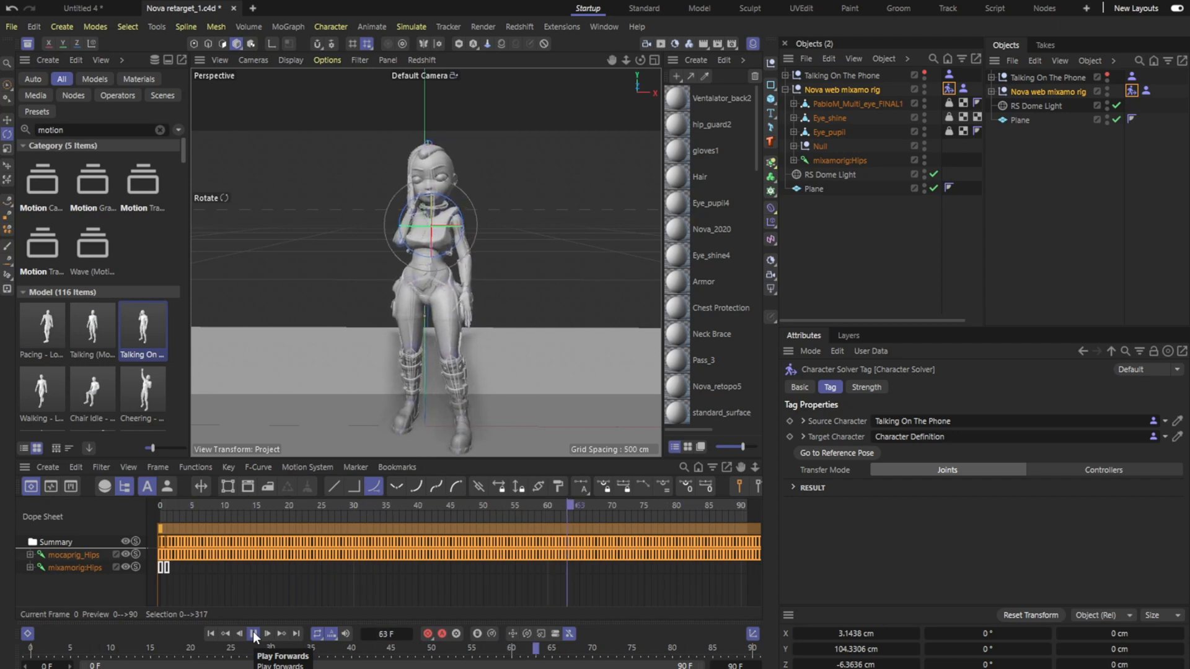
pyautogui.click(253, 634)
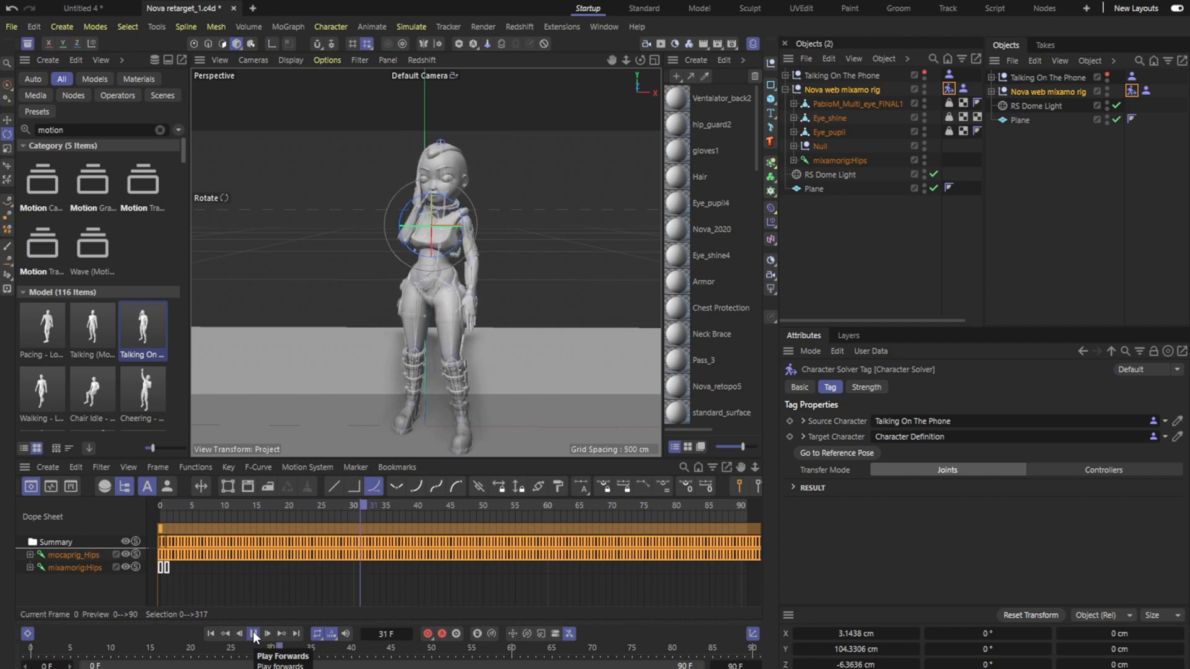
pyautogui.click(254, 634)
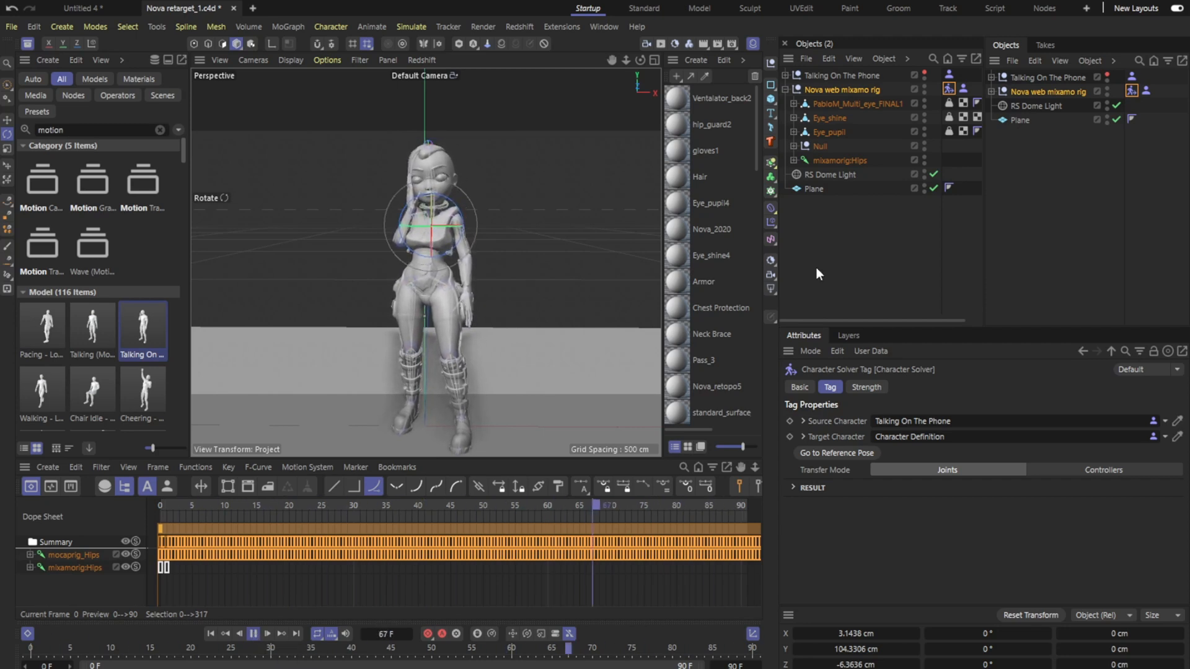
# Expand Nova's mixamorig arm bones and play the animation again
pyautogui.click(396, 507)
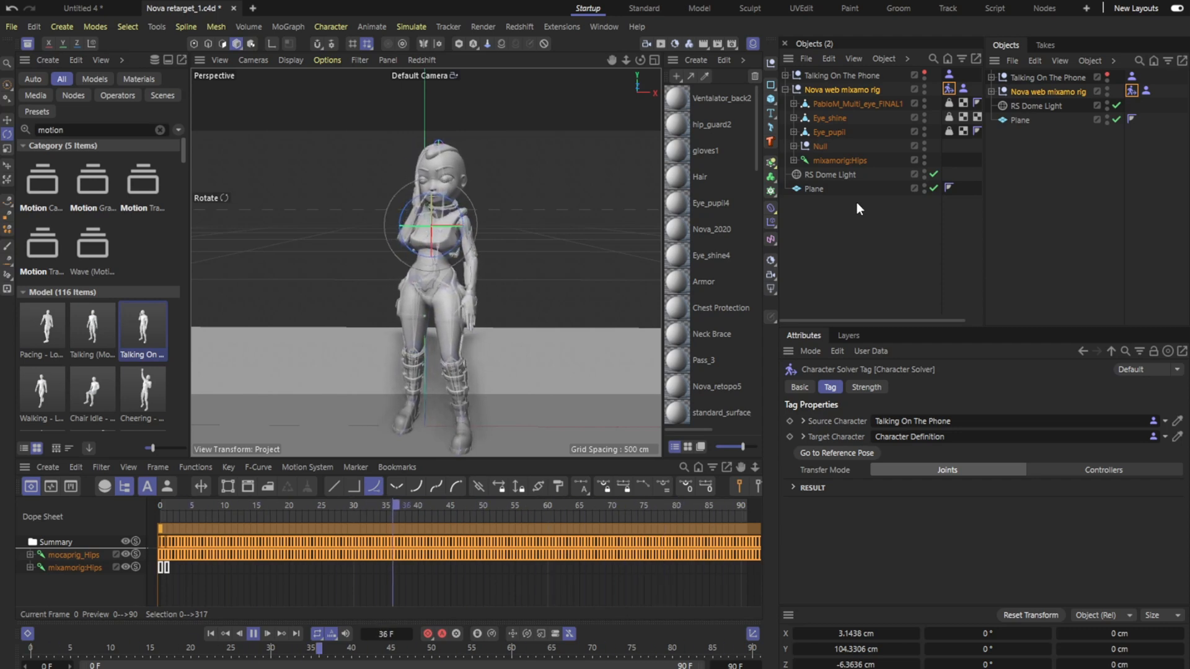
pyautogui.click(201, 505)
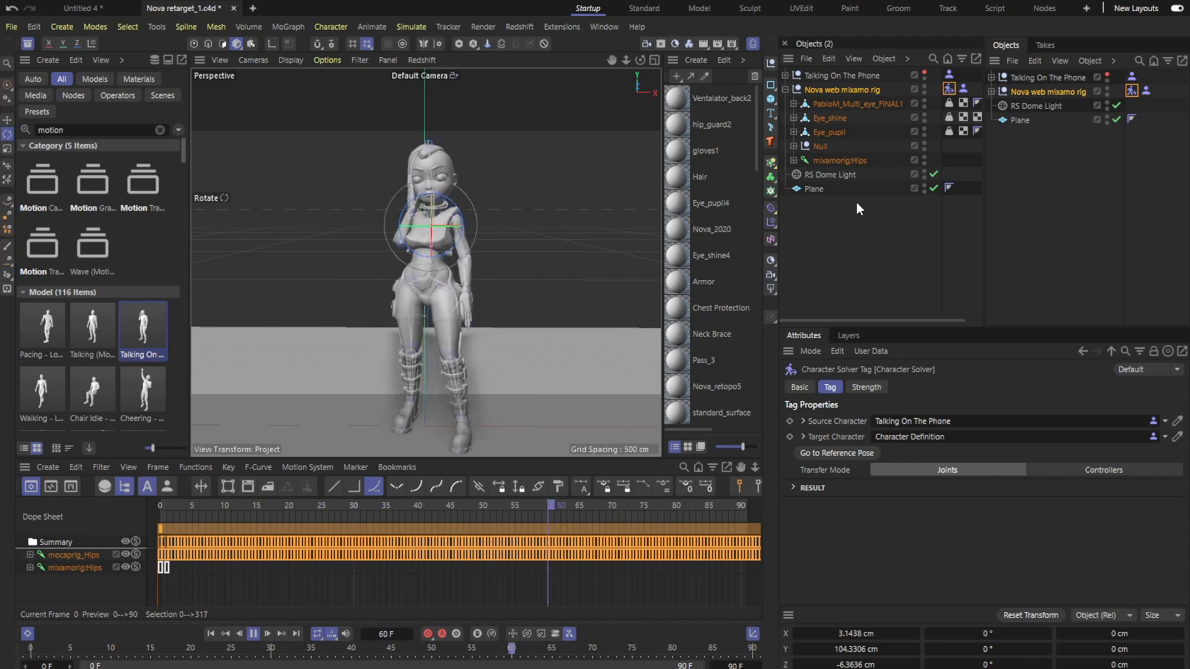
pyautogui.click(253, 633)
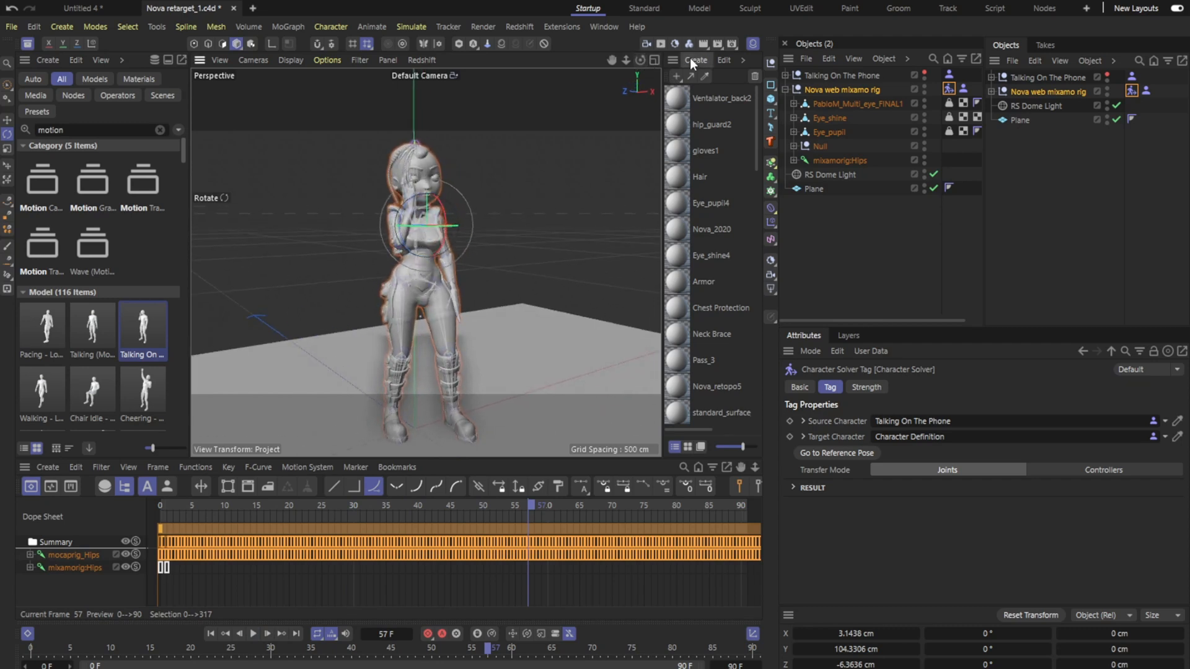
pyautogui.click(210, 634)
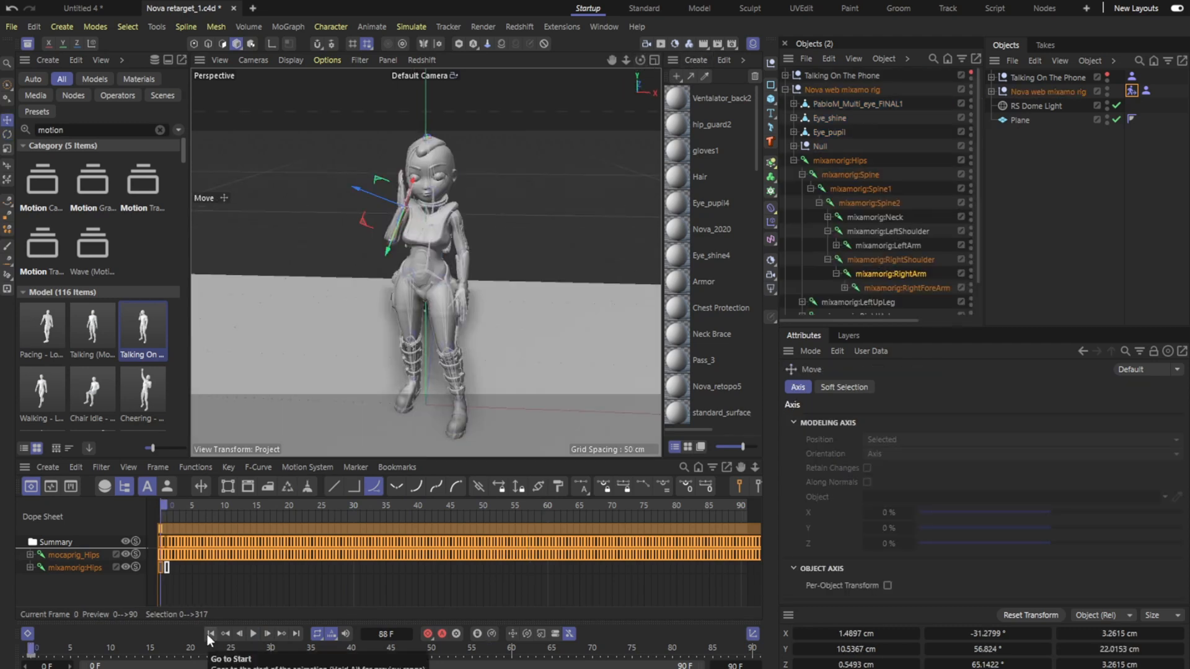